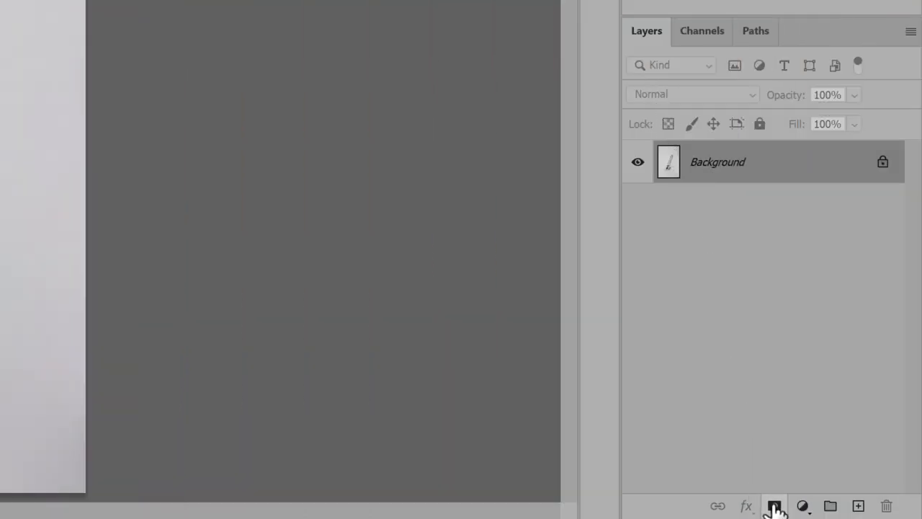
# Open Adobe's Photoshop downloadable plug-ins support page in a web browser
pyautogui.click(775, 506)
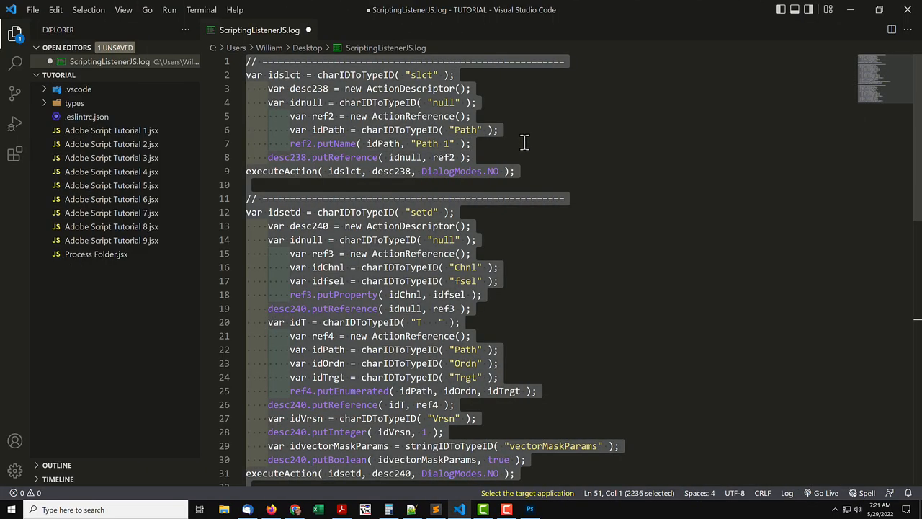
pyautogui.rightClick(524, 142)
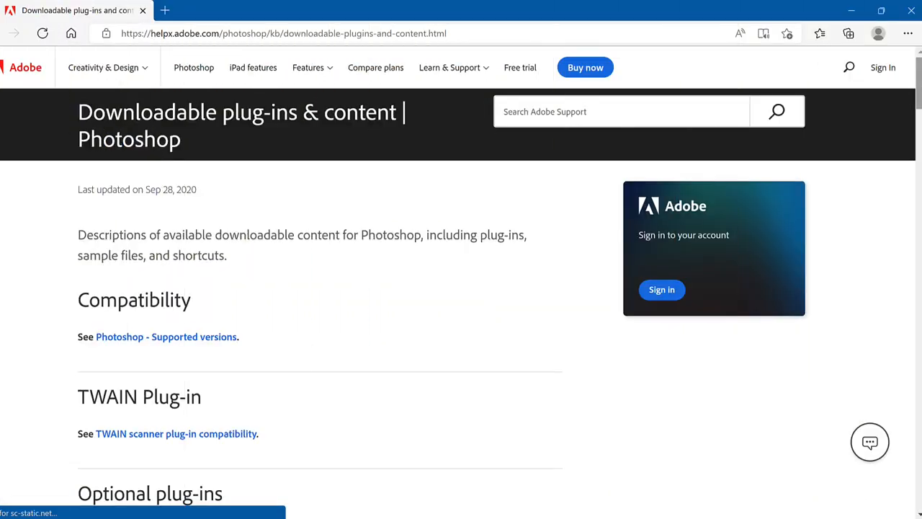
# Download 'Scripting Listener Plug-in for Windows' and show the zip in Downloads
pyautogui.scroll(-3)
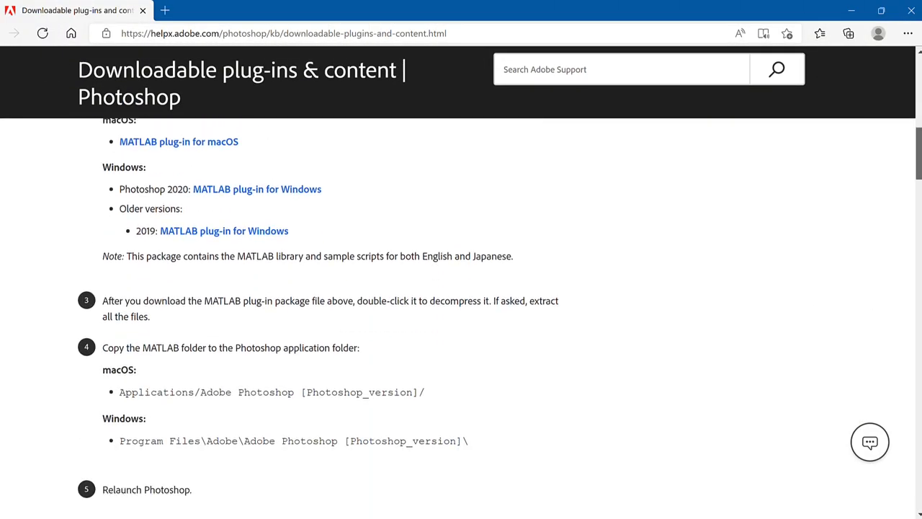
pyautogui.scroll(-3)
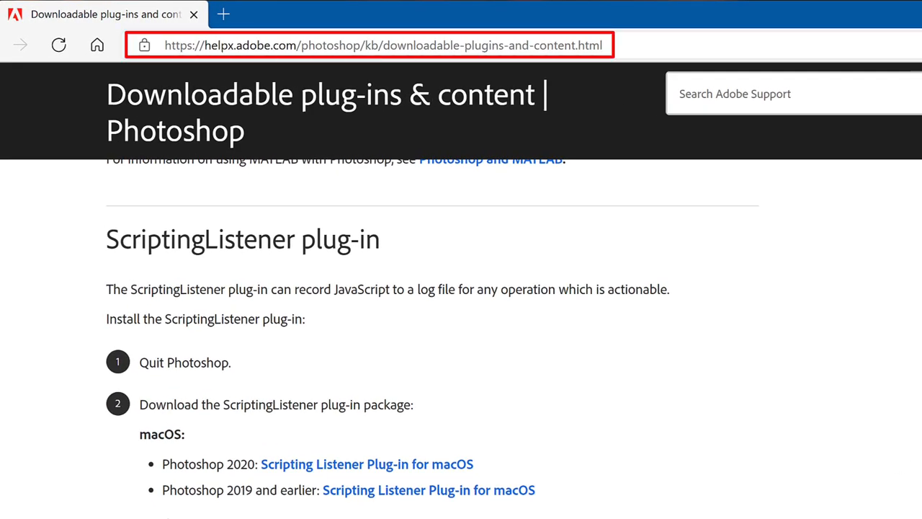
pyautogui.scroll(-3)
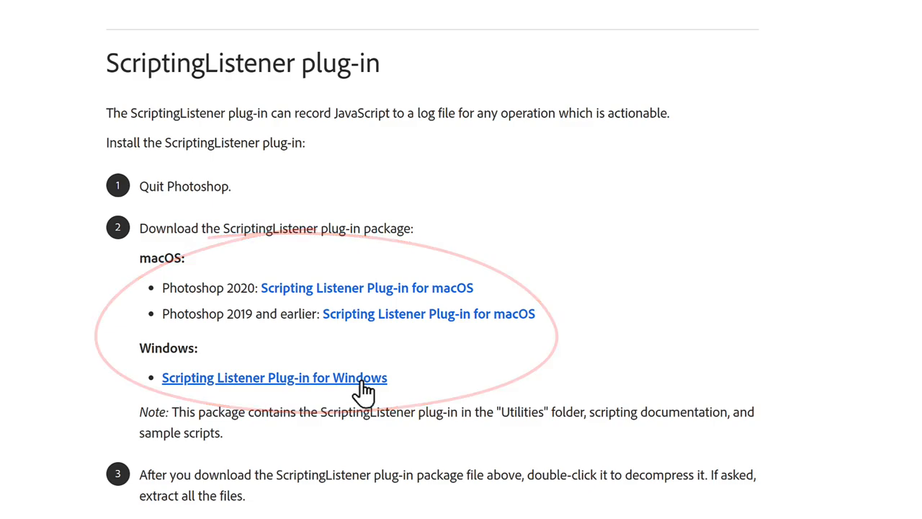
pyautogui.click(275, 376)
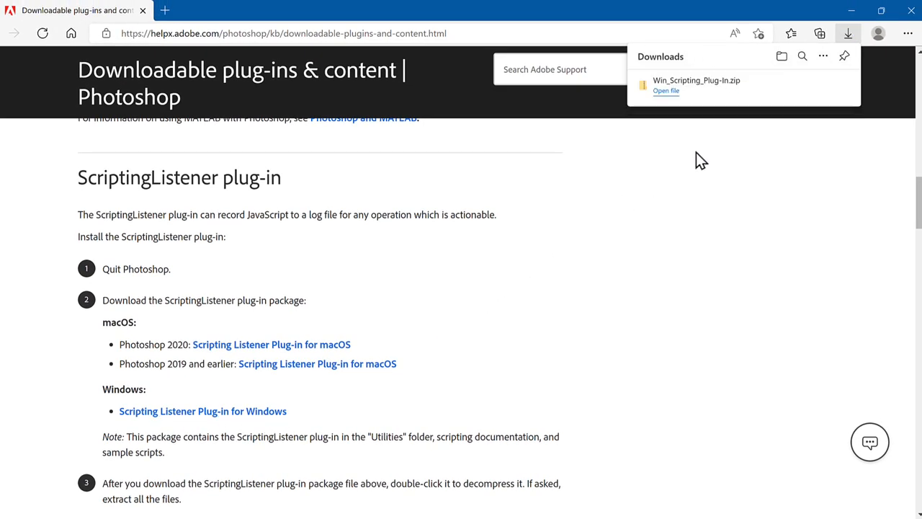
pyautogui.click(782, 55)
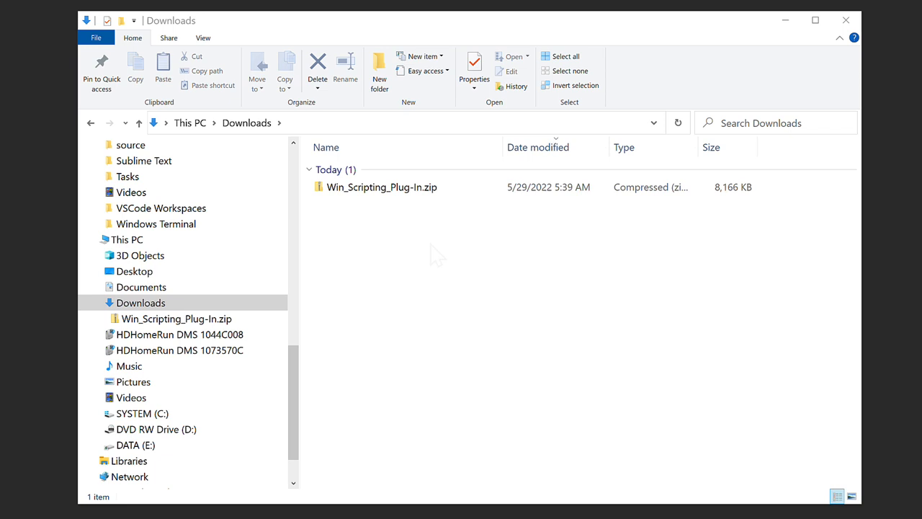
# Extract Win_Scripting_Plug-In.zip and locate ScriptListener.8li in Scripting Utilities
pyautogui.click(382, 186)
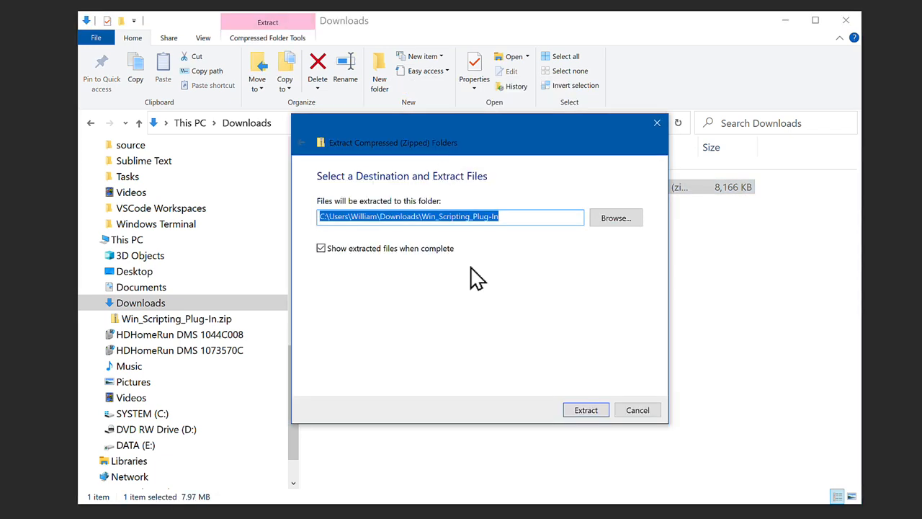
pyautogui.click(585, 409)
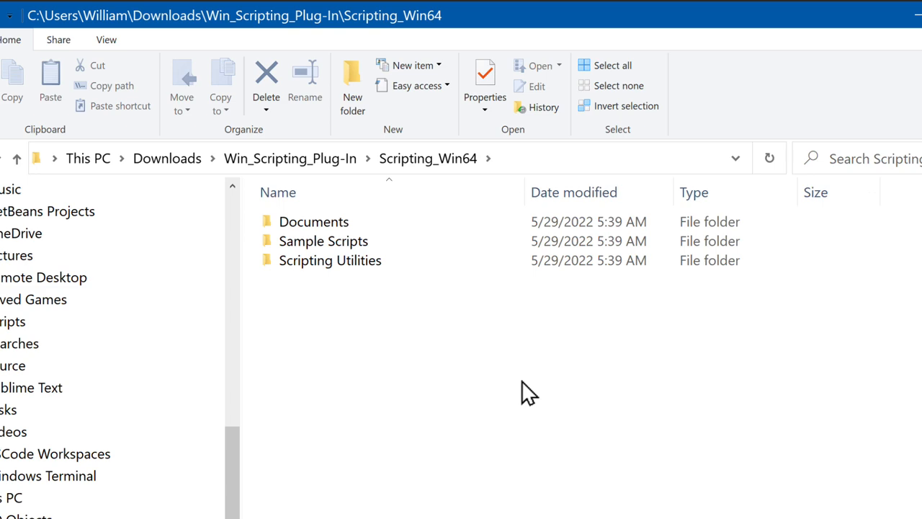
pyautogui.click(330, 260)
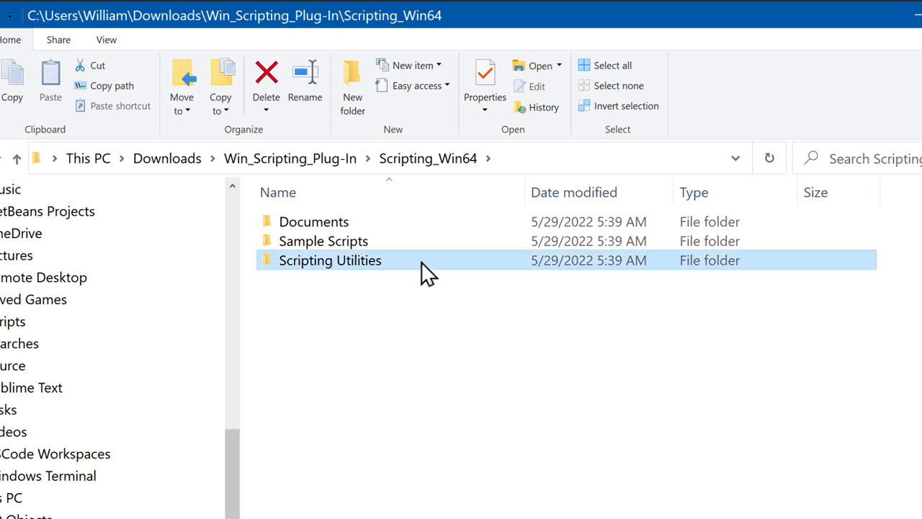
pyautogui.doubleClick(329, 260)
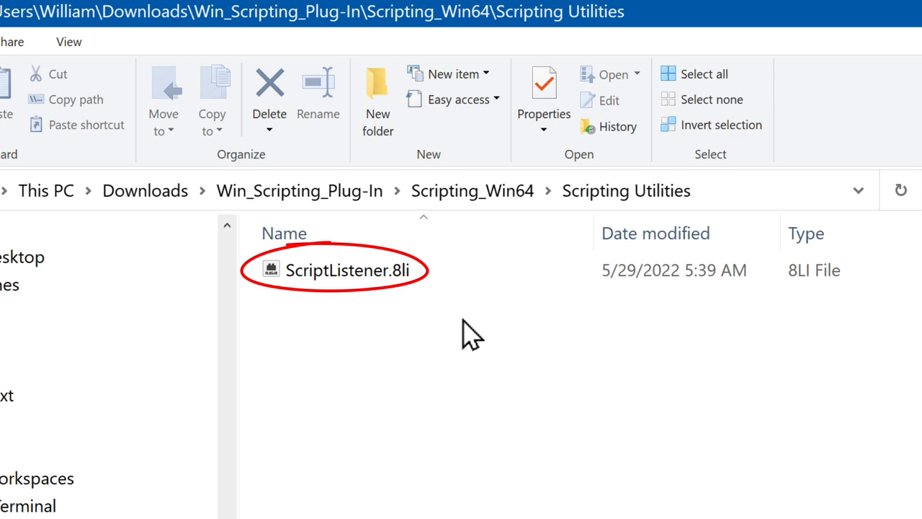
pyautogui.rightClick(349, 270)
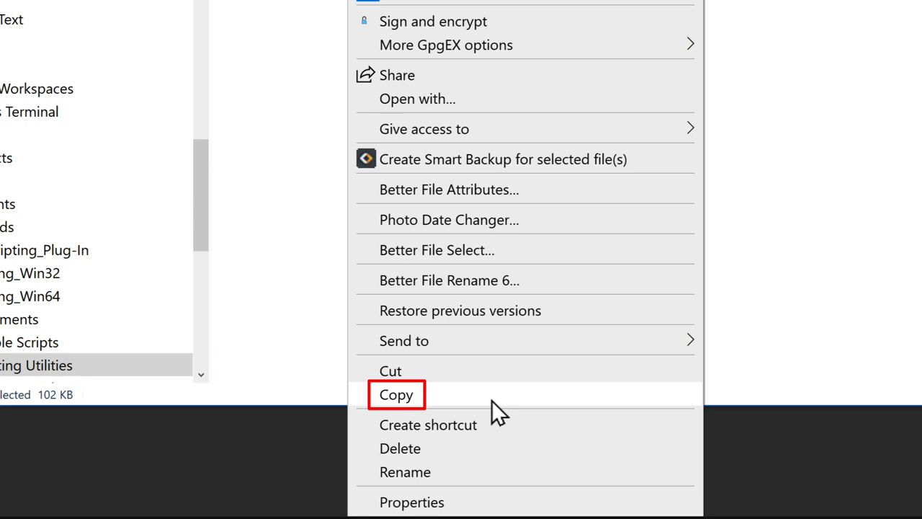
# Copy ScriptListener.8li and browse to C:\Program Files\Adobe\Adobe Photoshop 2022\Plug-ins
pyautogui.click(396, 394)
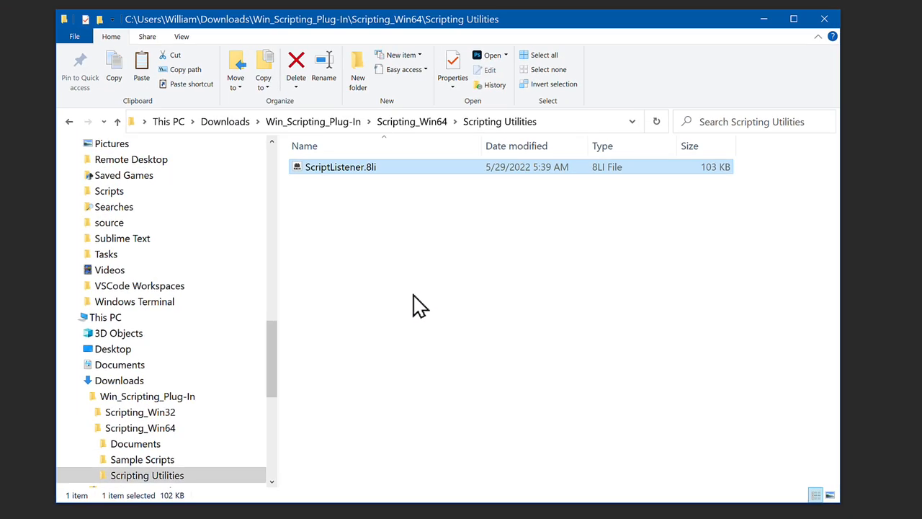
pyautogui.click(105, 317)
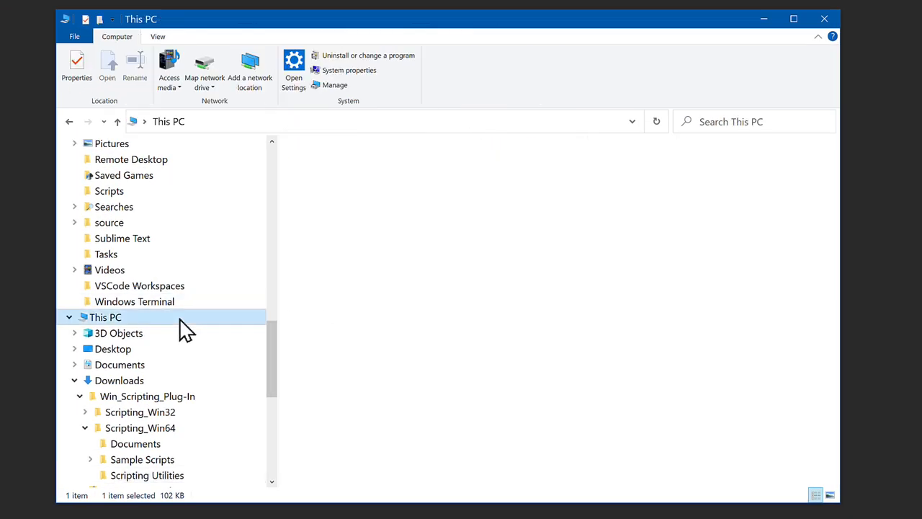
pyautogui.click(105, 317)
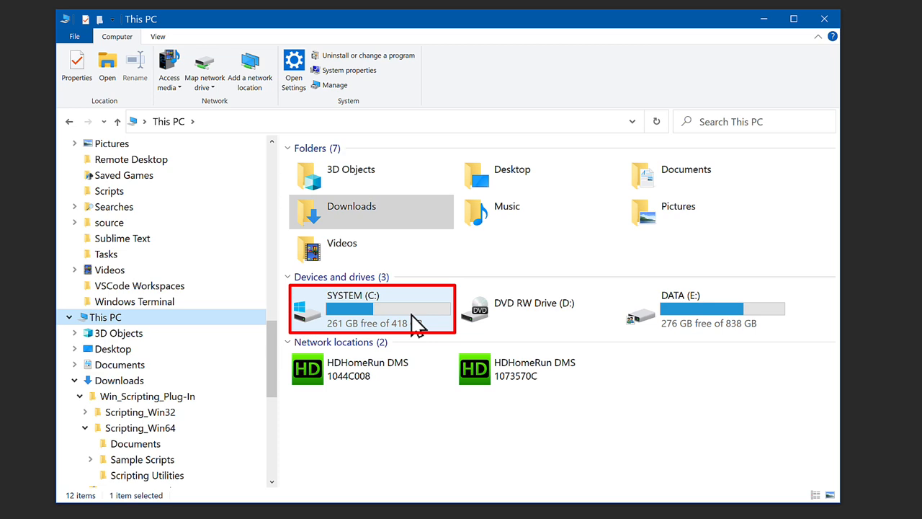
pyautogui.doubleClick(353, 303)
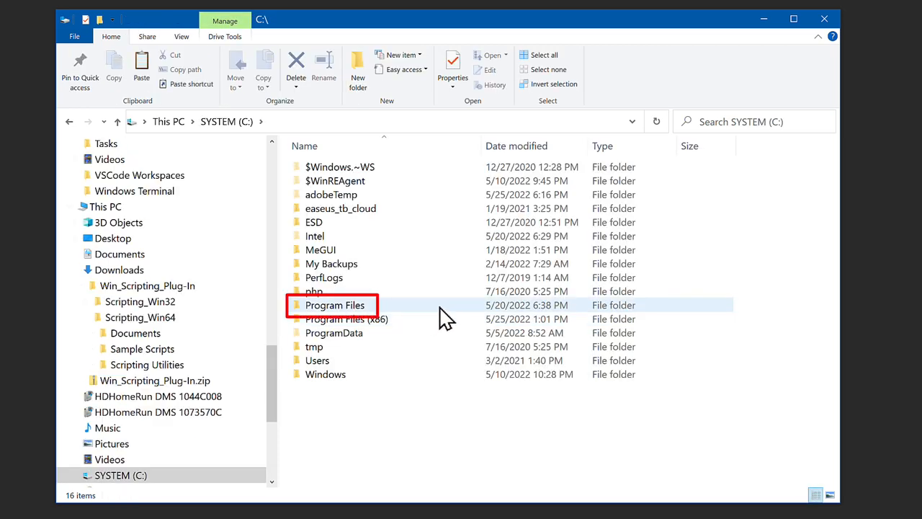
pyautogui.doubleClick(334, 305)
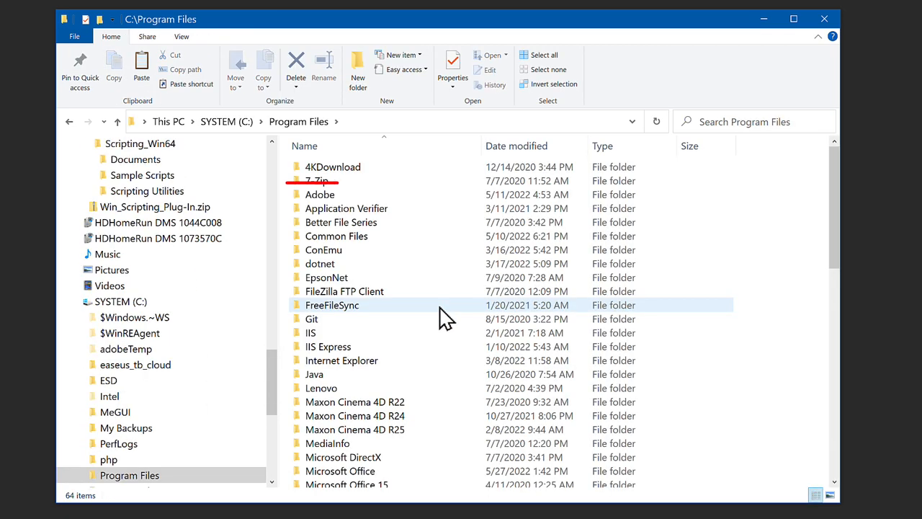
pyautogui.doubleClick(332, 305)
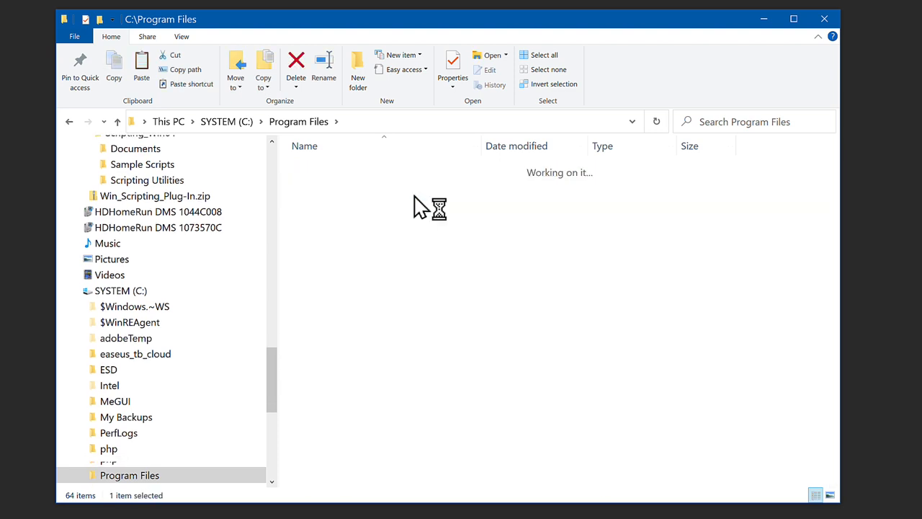
pyautogui.doubleClick(119, 474)
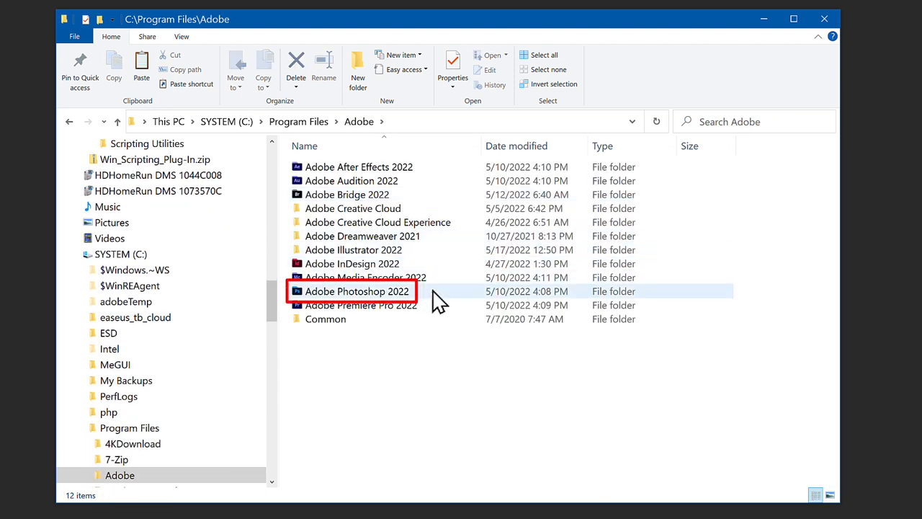
pyautogui.doubleClick(358, 291)
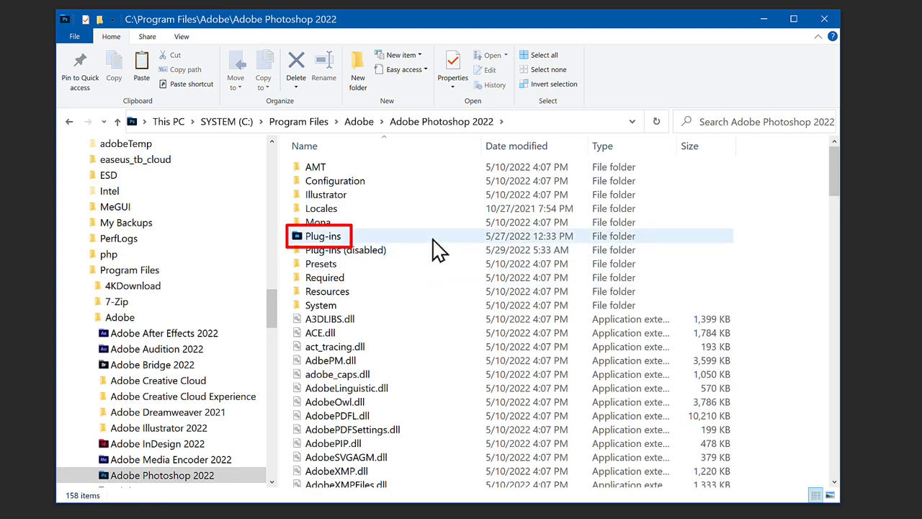
pyautogui.doubleClick(323, 235)
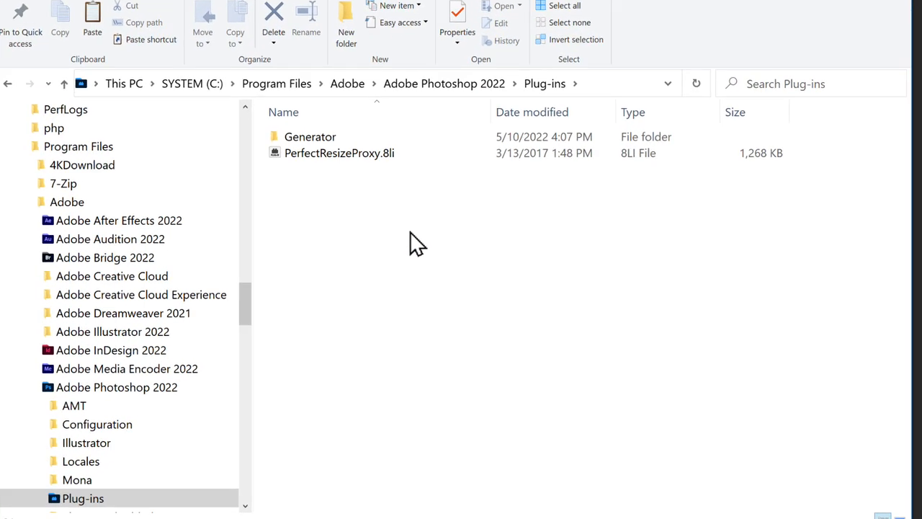
# Paste the plug-in into Plug-ins, granting administrator permission
pyautogui.rightClick(418, 241)
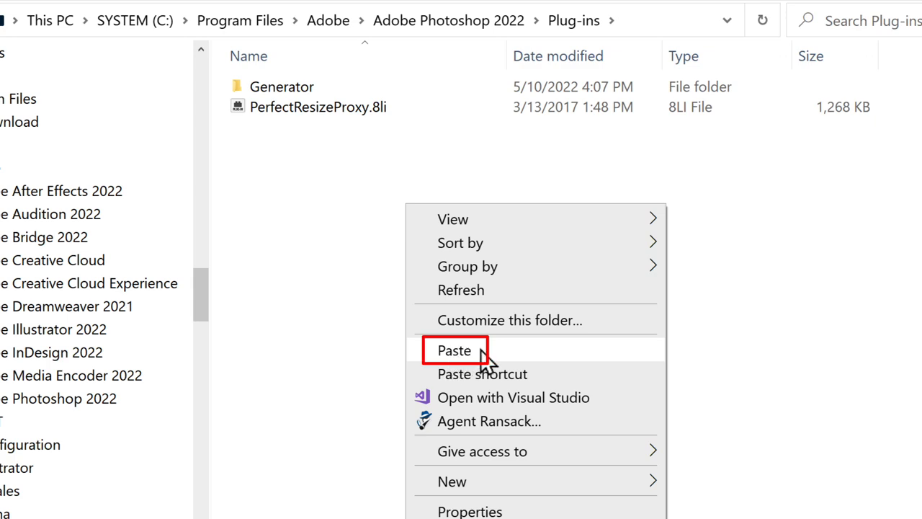
pyautogui.click(454, 350)
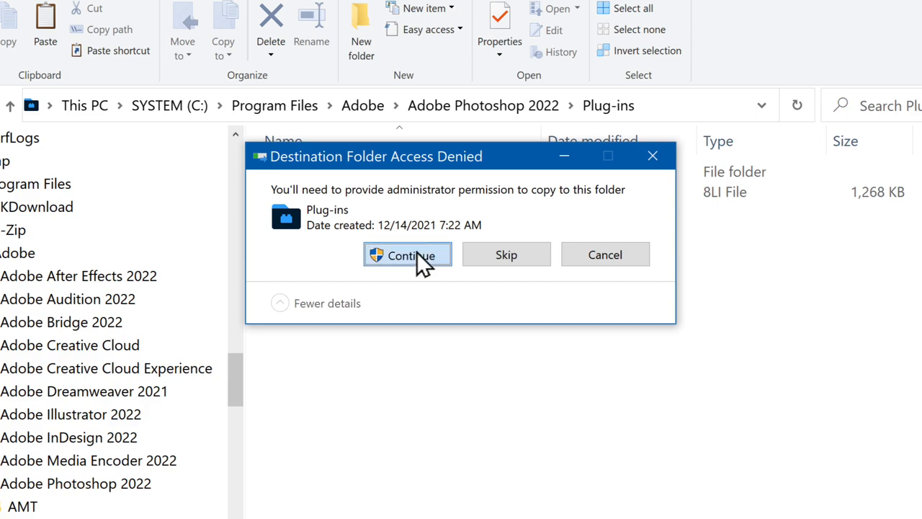
pyautogui.click(407, 254)
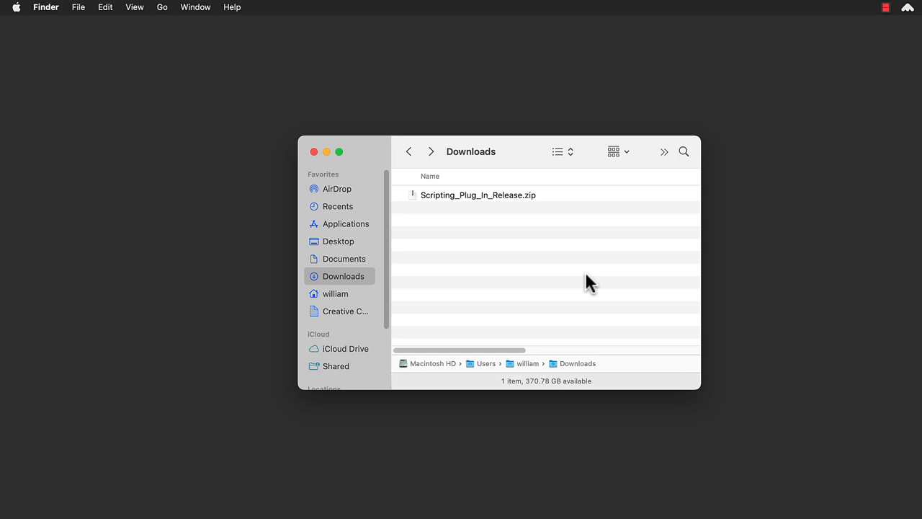
pyautogui.moveTo(515, 205)
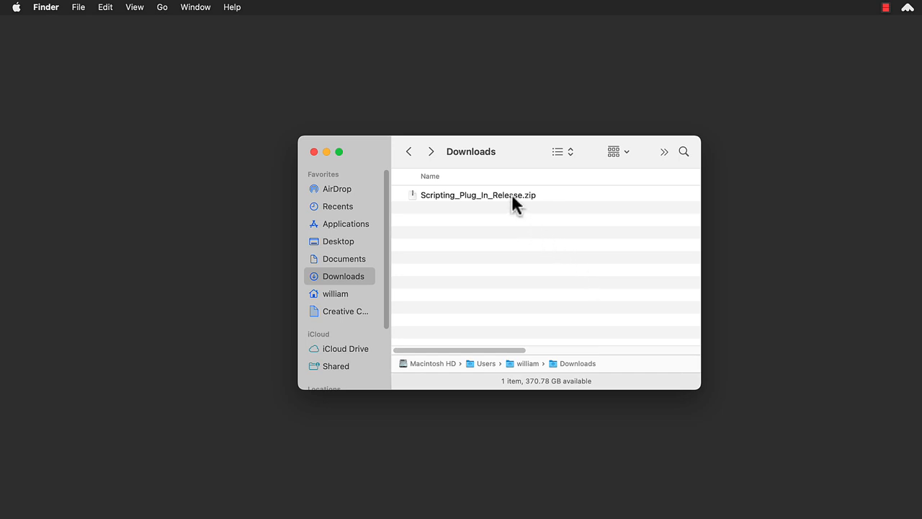
# Move ScriptingListener.plugin into Adobe Photoshop 2022's Plug-ins folder, entering the admin password
pyautogui.moveTo(477, 194); pyautogui.dragTo(771, 209)
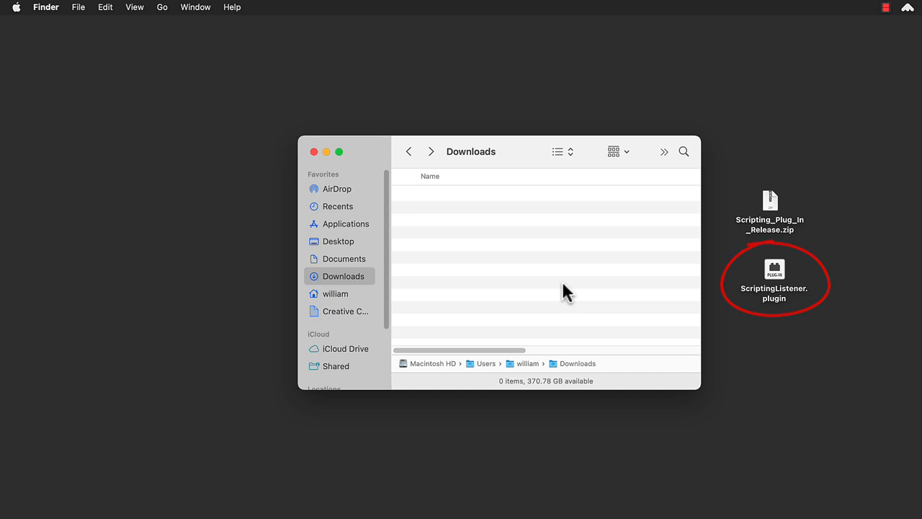
pyautogui.click(162, 7)
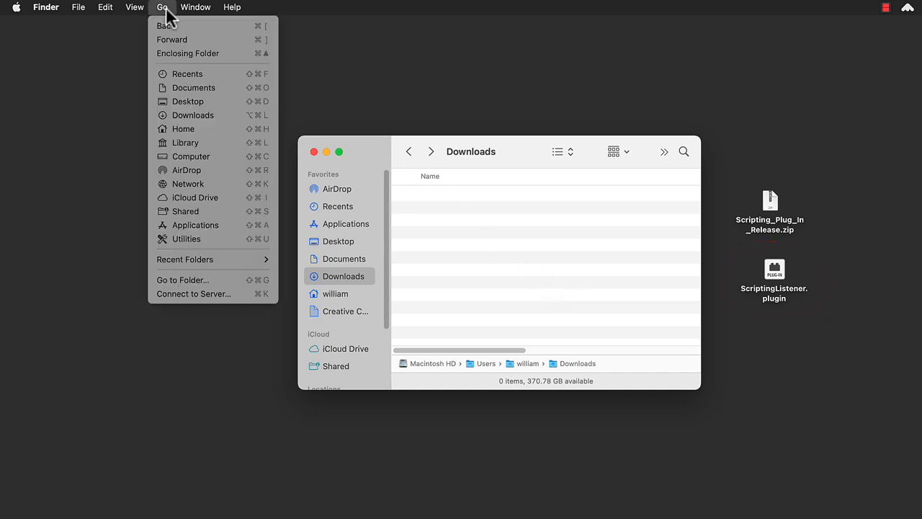
pyautogui.moveTo(195, 225)
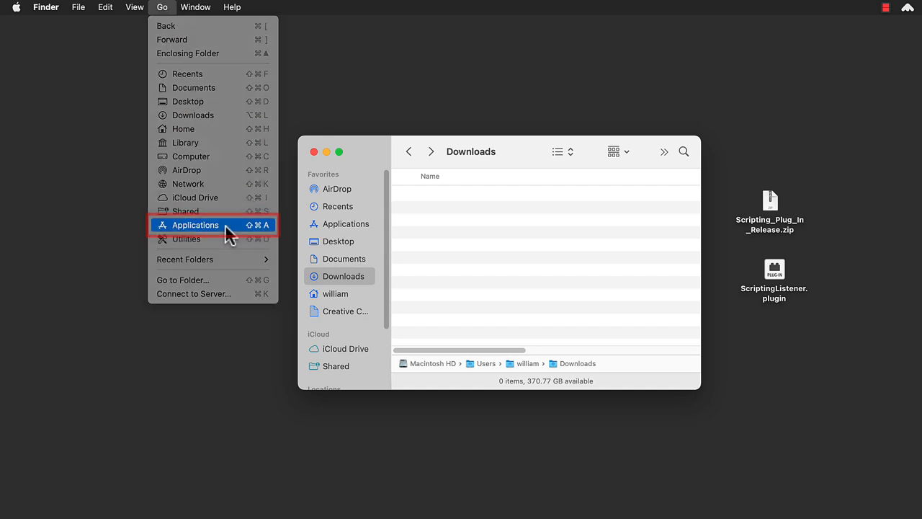
pyautogui.click(194, 224)
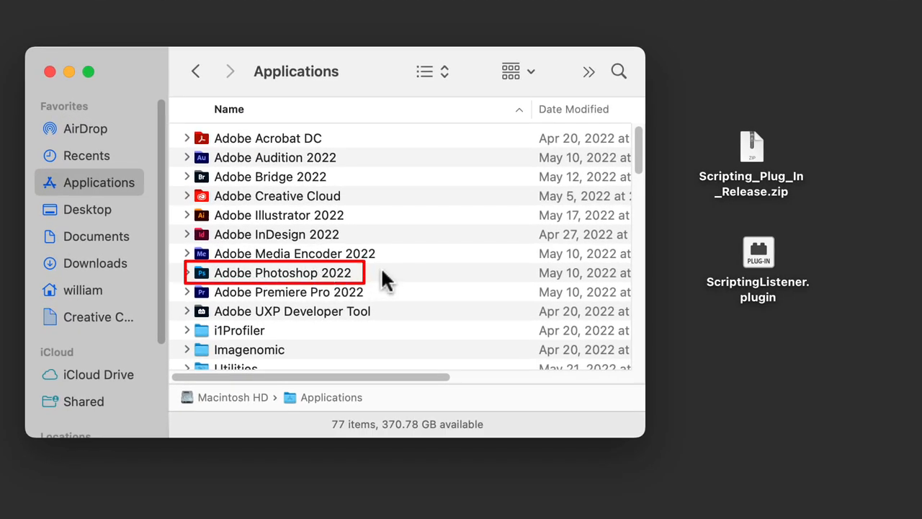
pyautogui.doubleClick(281, 273)
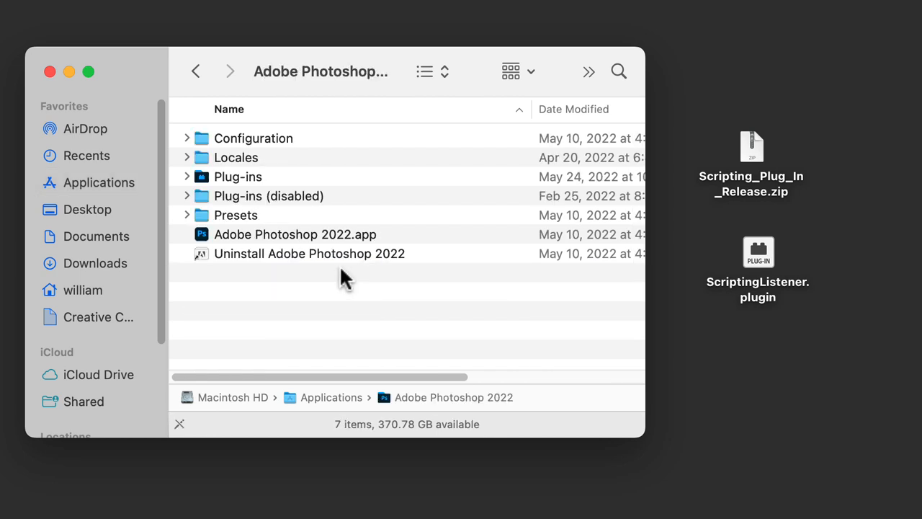
pyautogui.click(238, 177)
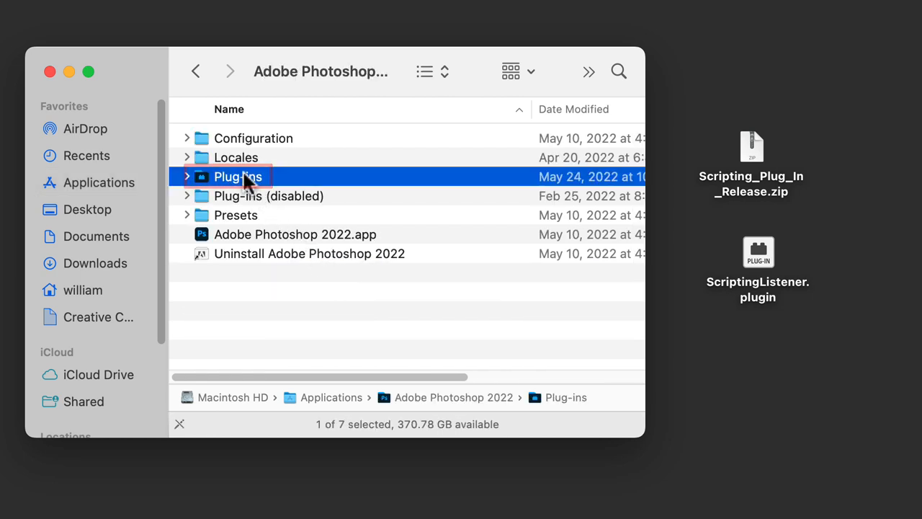
pyautogui.doubleClick(237, 176)
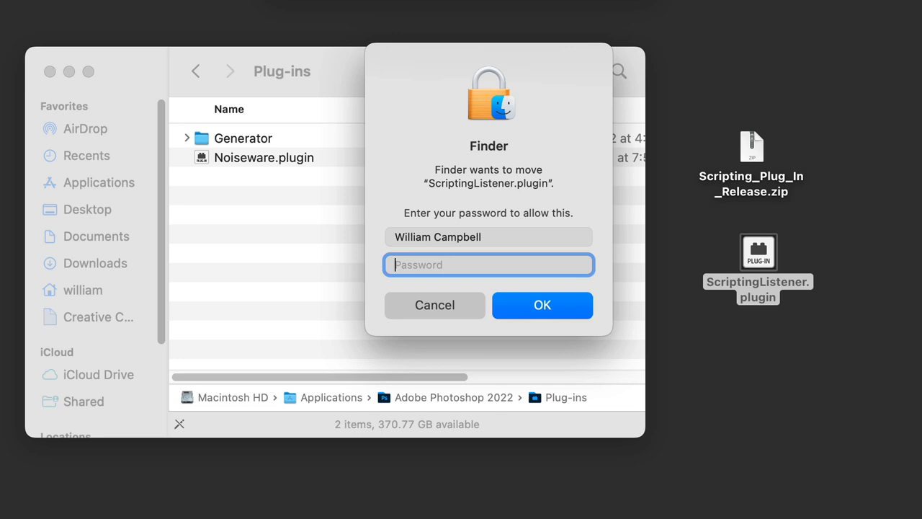
pyautogui.write('password')
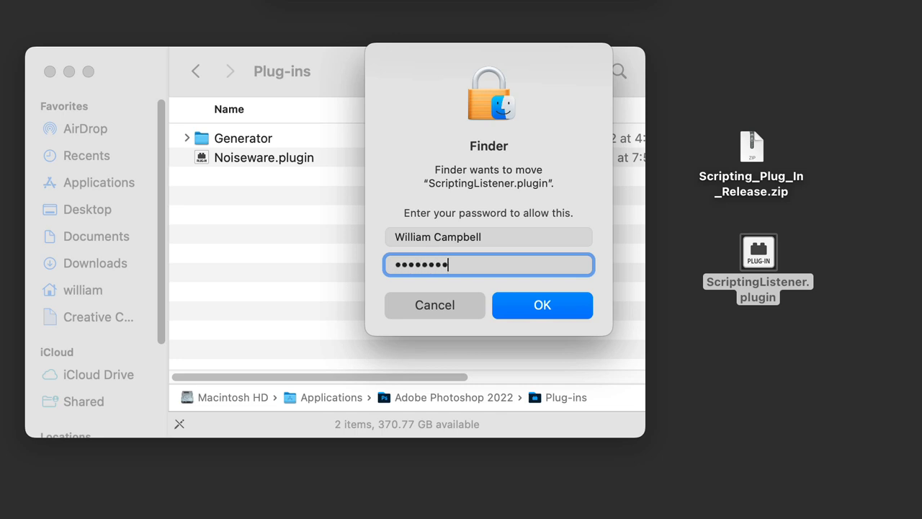
pyautogui.click(542, 304)
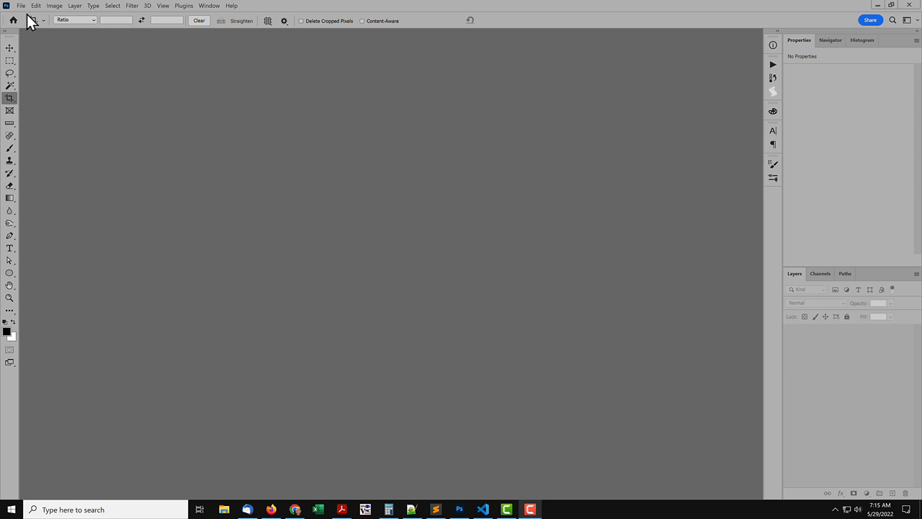
# Relaunch Photoshop and find the ScriptingListener logs, including ScriptingListenerVB.log, on the desktop
pyautogui.click(21, 6)
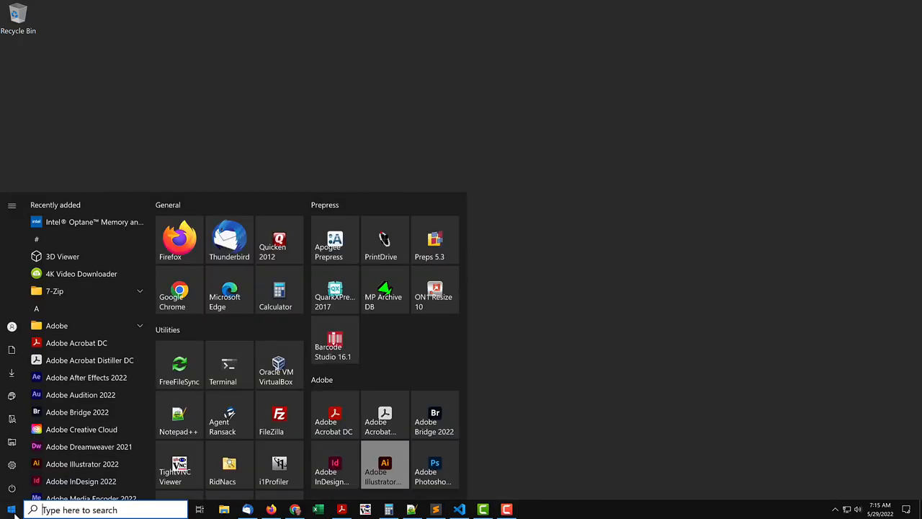
pyautogui.click(435, 465)
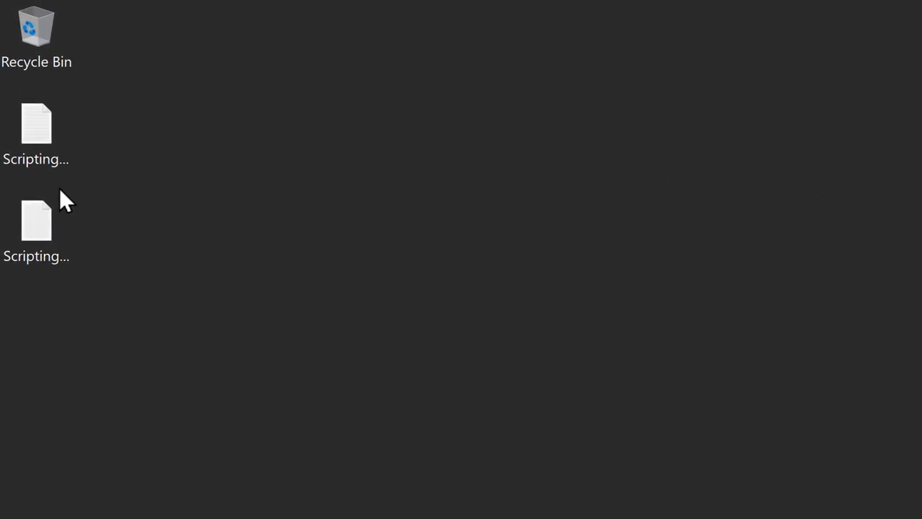
pyautogui.click(36, 134)
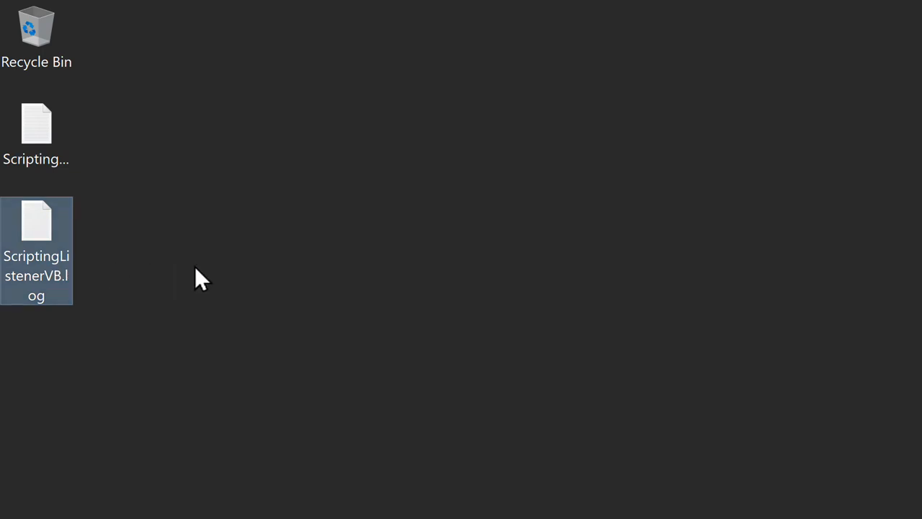
pyautogui.click(202, 280)
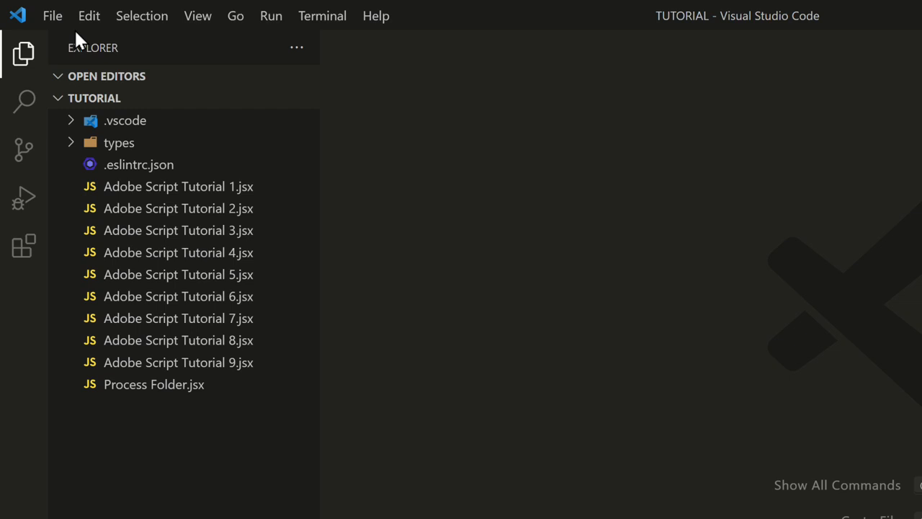
# Open ScriptingListenerJS.log from the Desktop via File > Open File
pyautogui.click(52, 15)
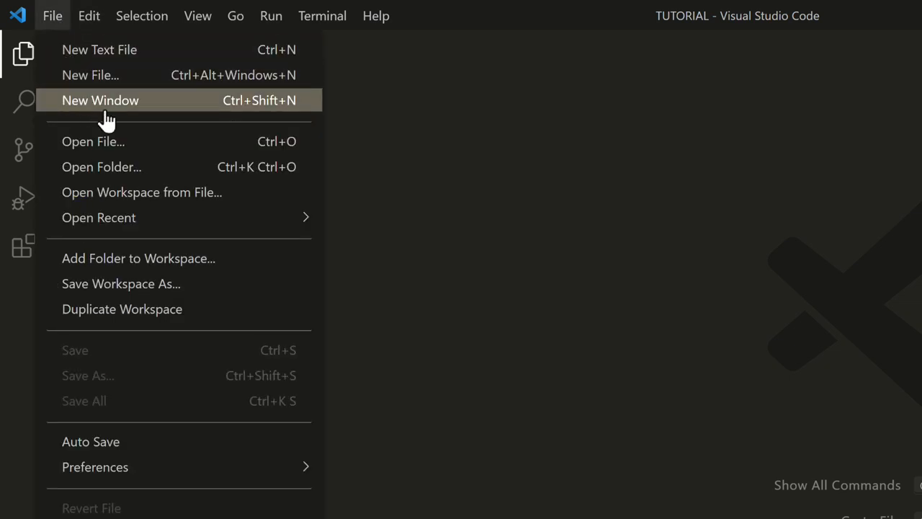
pyautogui.moveTo(158, 142)
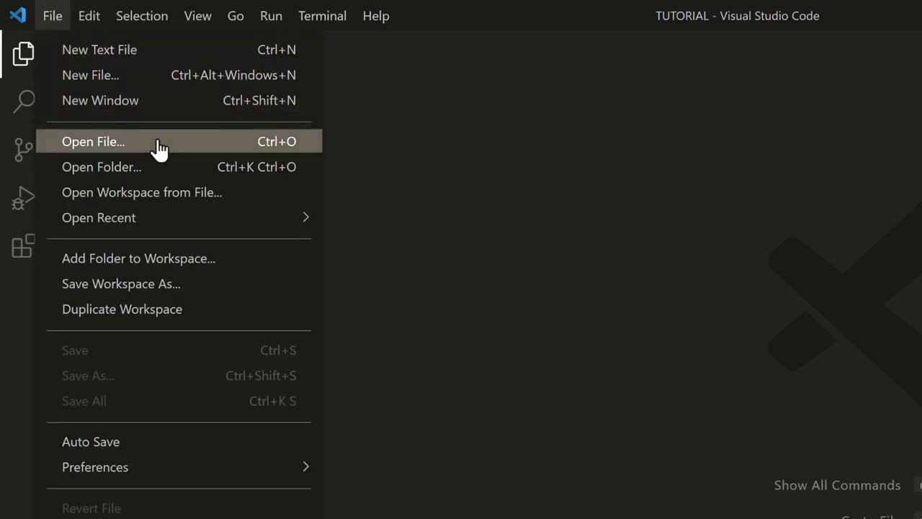
pyautogui.click(93, 142)
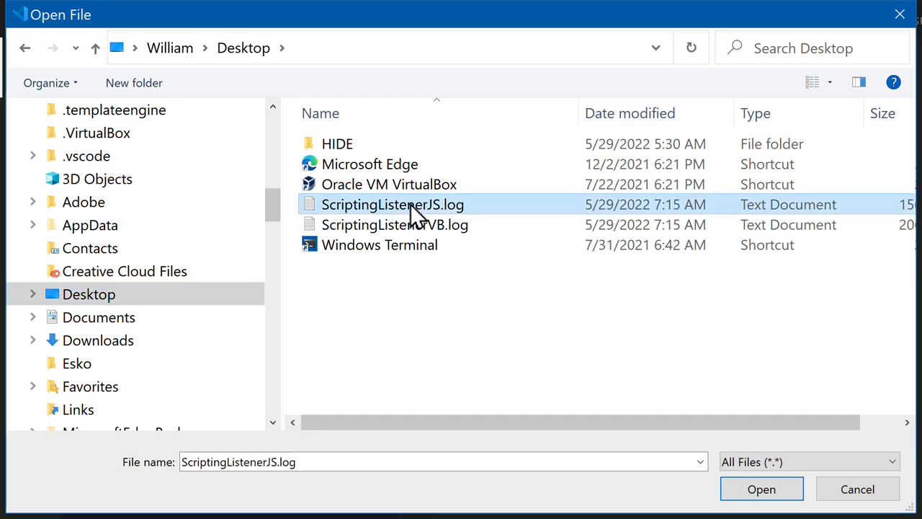
pyautogui.moveTo(761, 489)
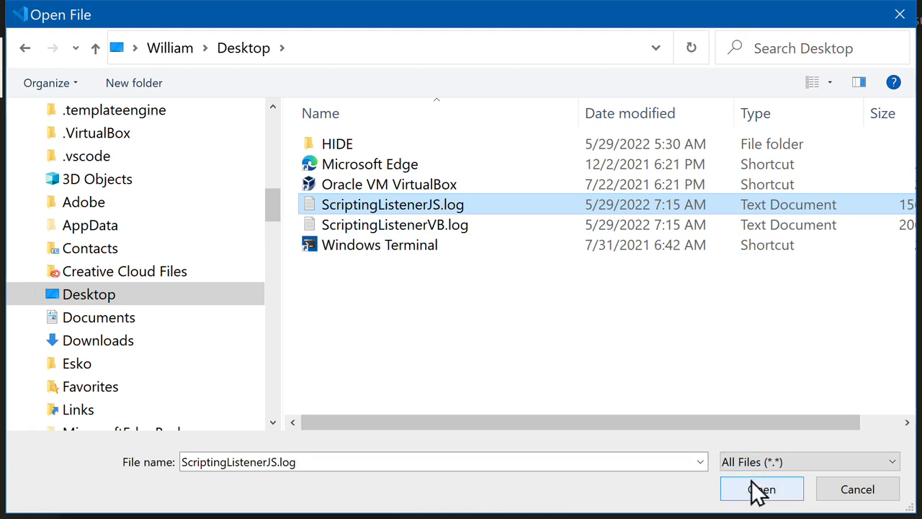
pyautogui.click(762, 489)
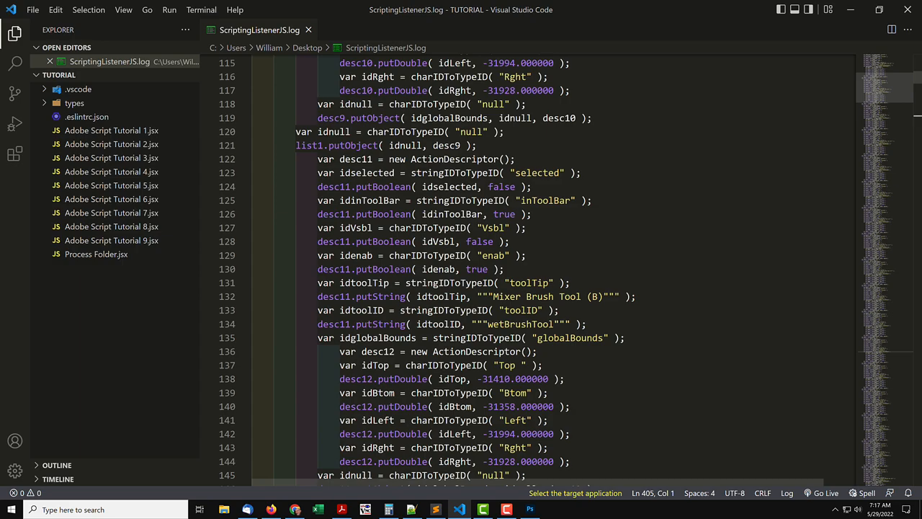
# Delete all recorded code from ScriptingListenerJS.log and save the empty file
pyautogui.scroll(-3)
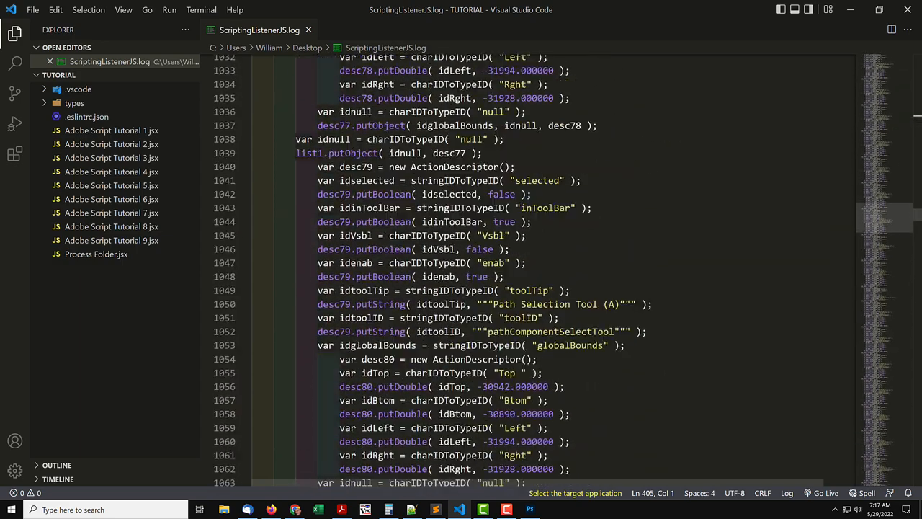
pyautogui.scroll(-3)
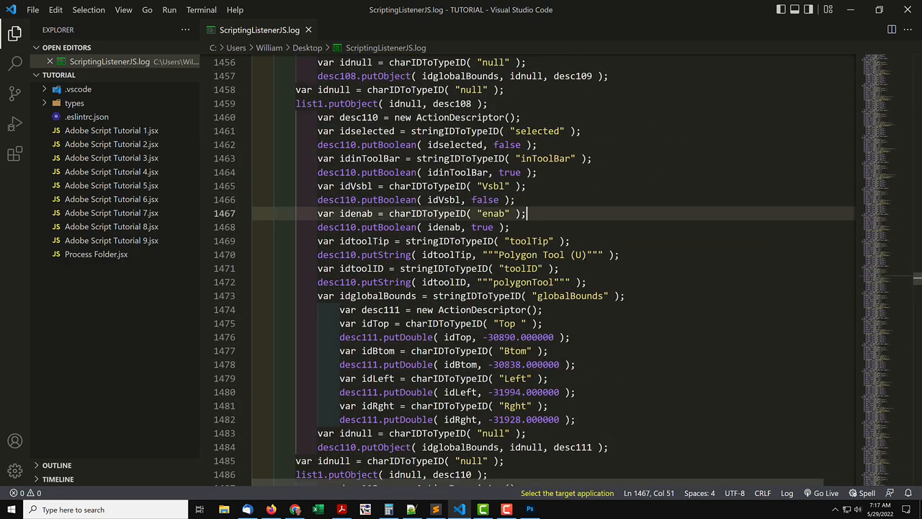
pyautogui.press('ctrl+a')
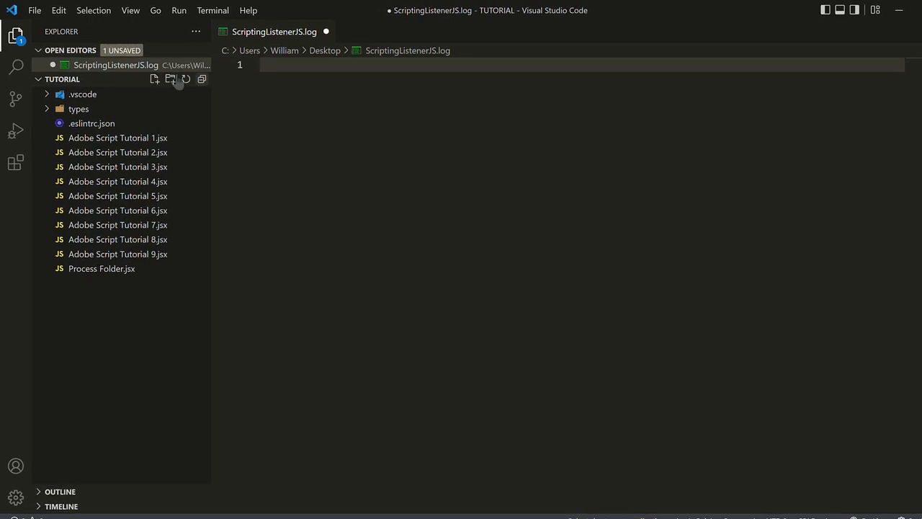
pyautogui.click(34, 10)
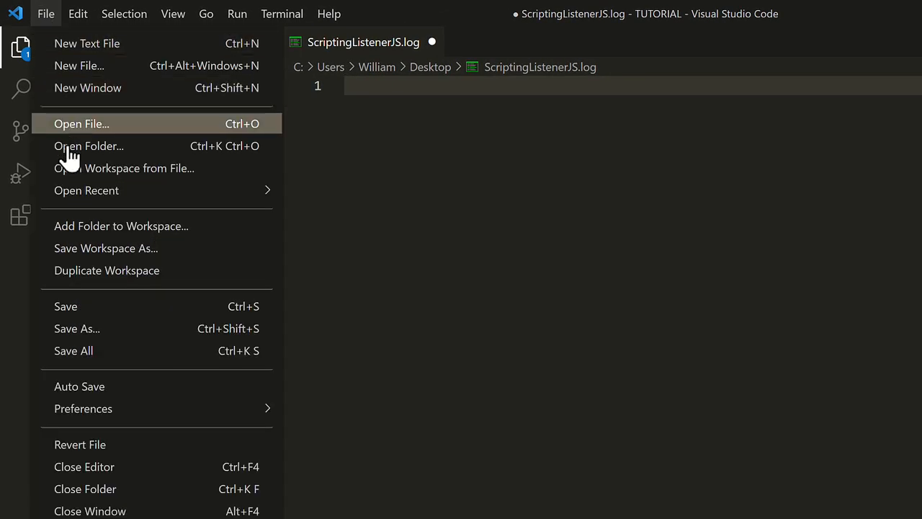
pyautogui.moveTo(127, 312)
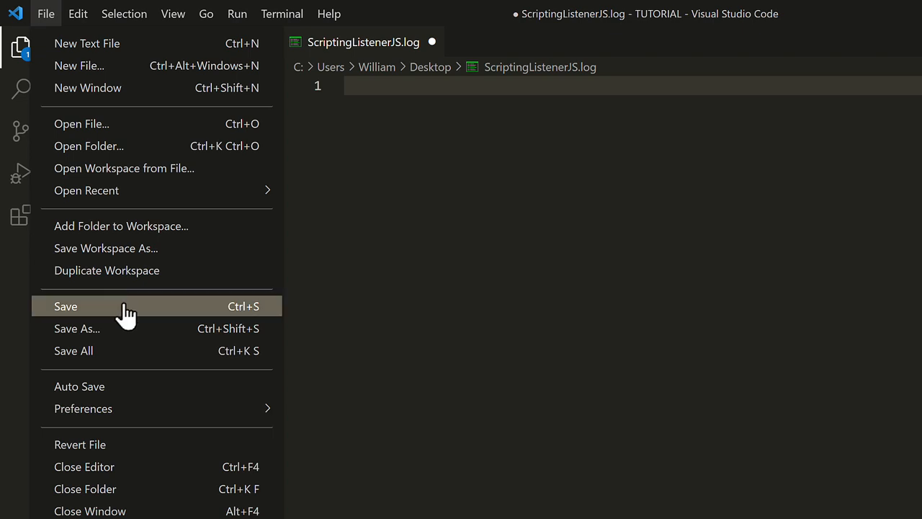
pyautogui.click(66, 306)
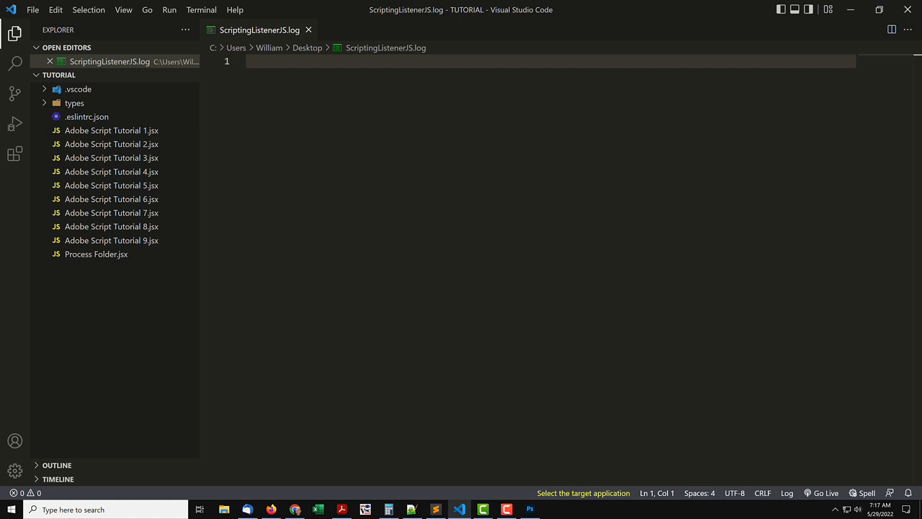
# In Photoshop, open the PSD photo from folder 10
pyautogui.click(21, 6)
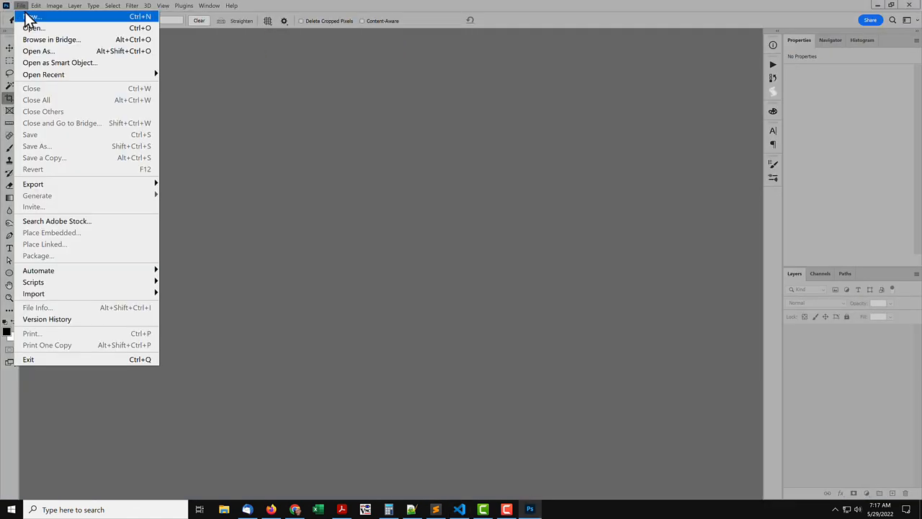
pyautogui.click(34, 28)
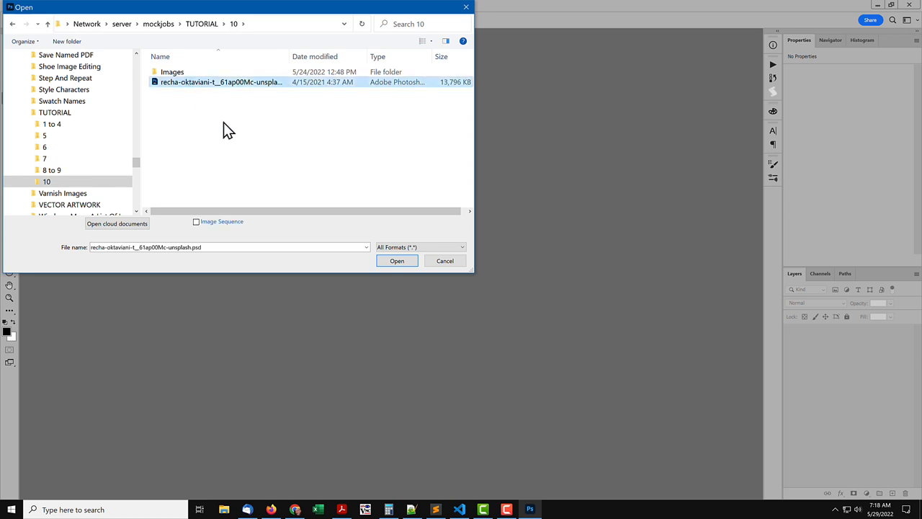
pyautogui.click(397, 260)
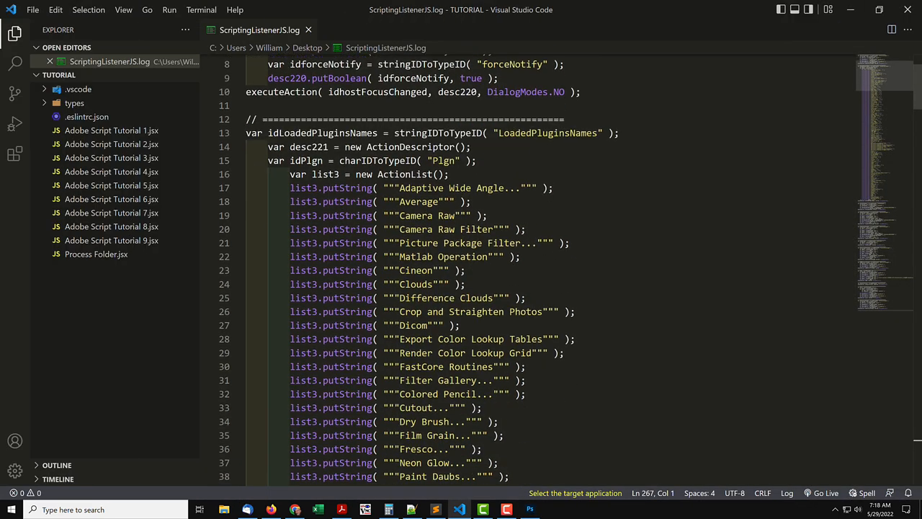
pyautogui.scroll(-3)
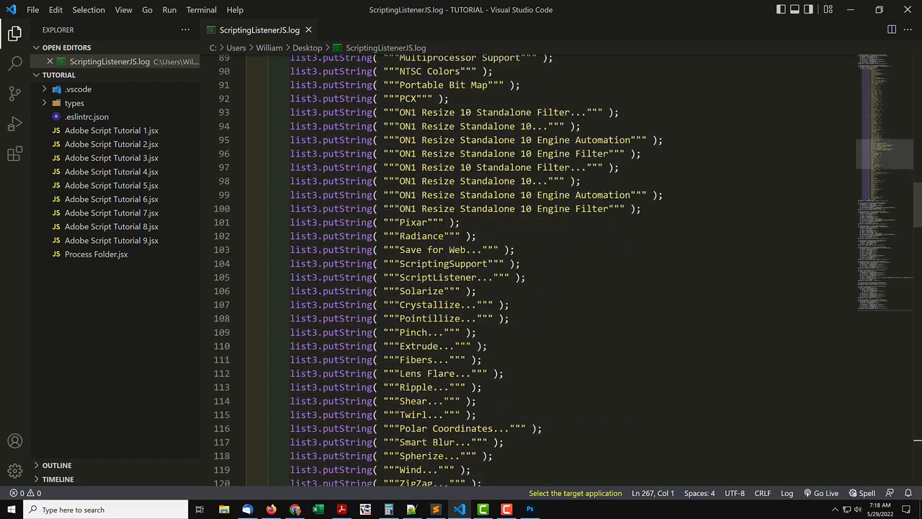
pyautogui.scroll(-3)
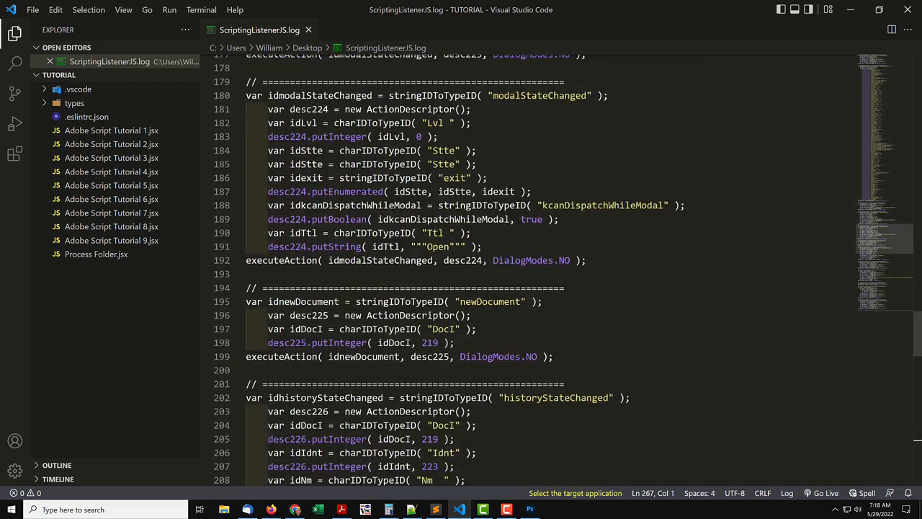
pyautogui.scroll(-3)
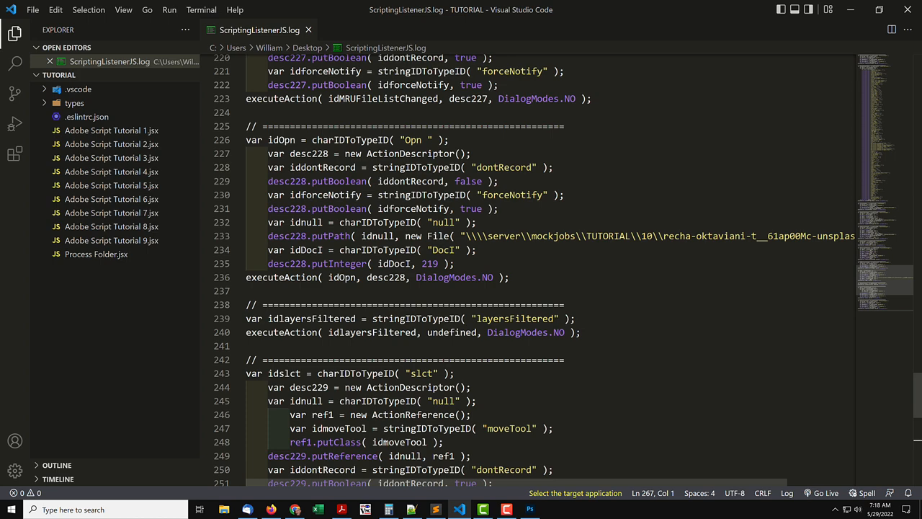
pyautogui.scroll(-3)
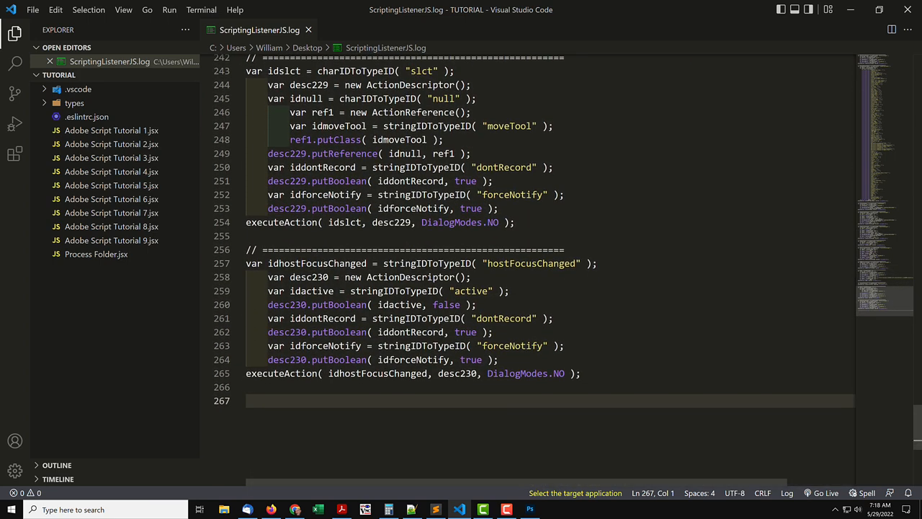
pyautogui.scroll(3)
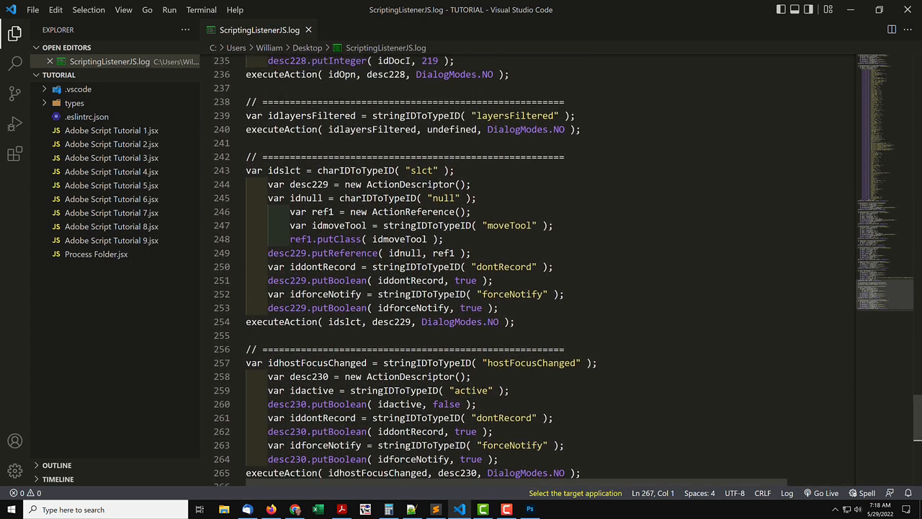
pyautogui.scroll(3)
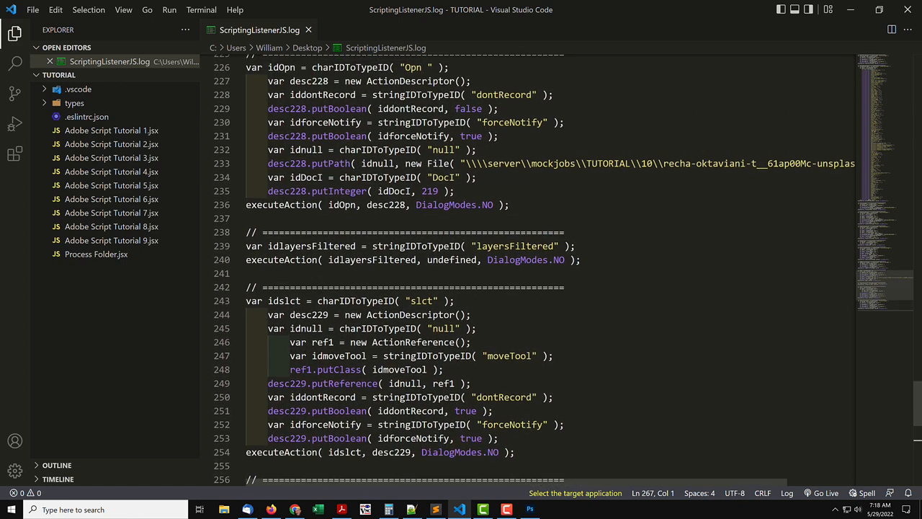
pyautogui.click(573, 246)
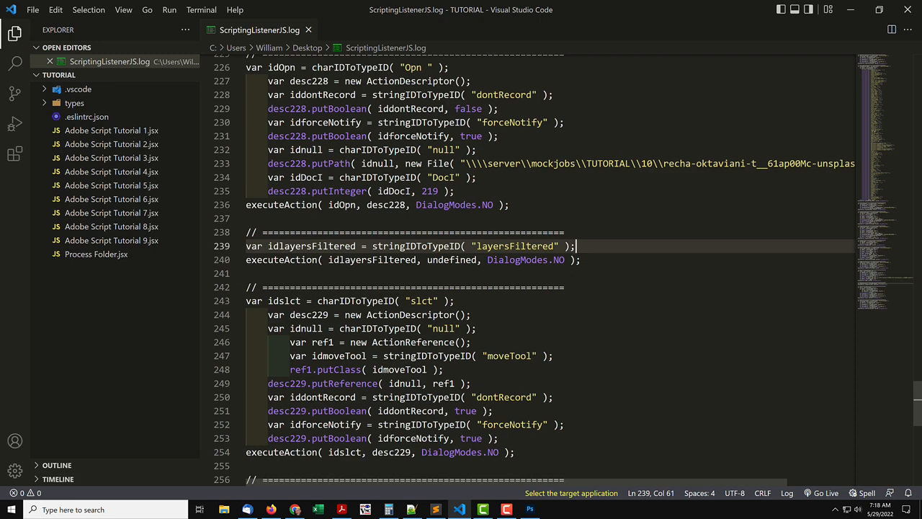
# Show the wrench document's Path 1 in Photoshop's Paths tab, then return to the editor
pyautogui.click(530, 509)
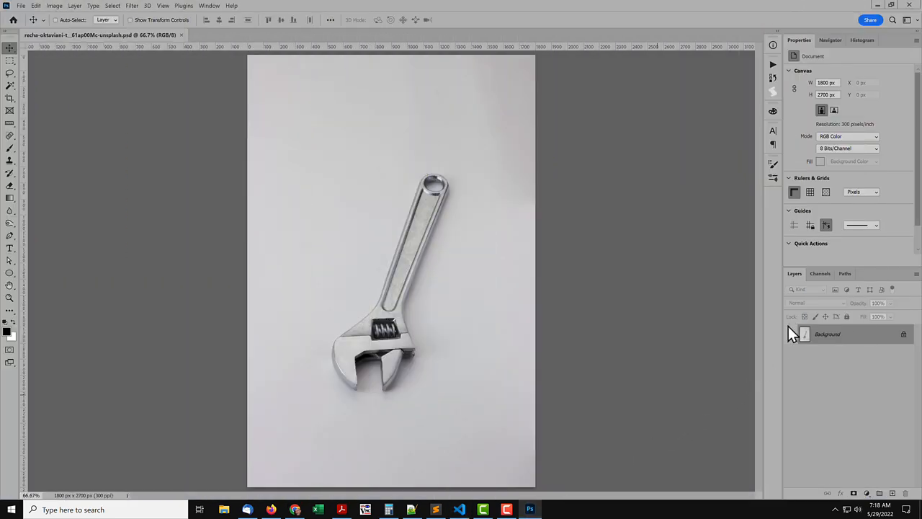
pyautogui.click(845, 273)
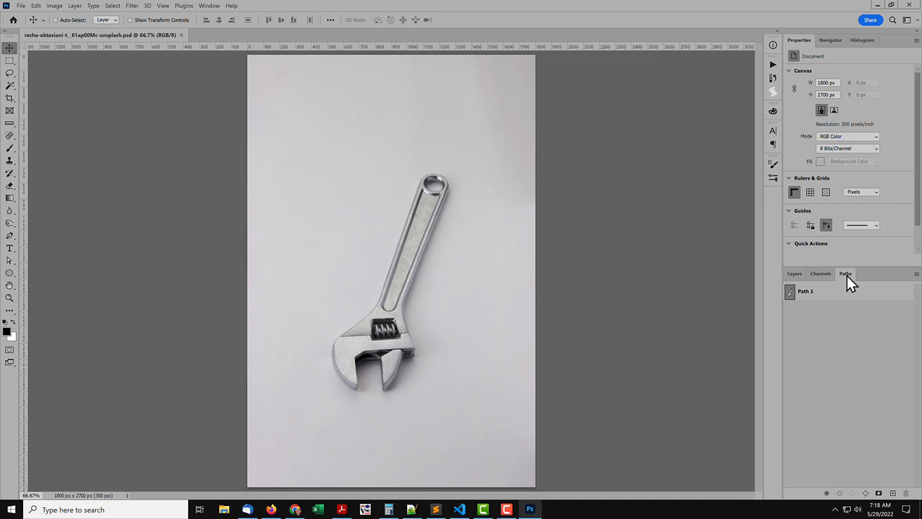
pyautogui.moveTo(663, 373)
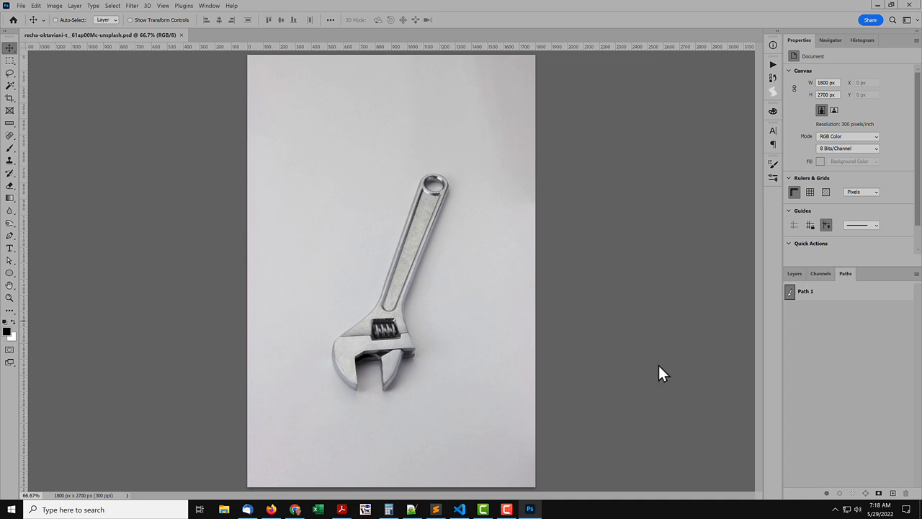
pyautogui.click(458, 510)
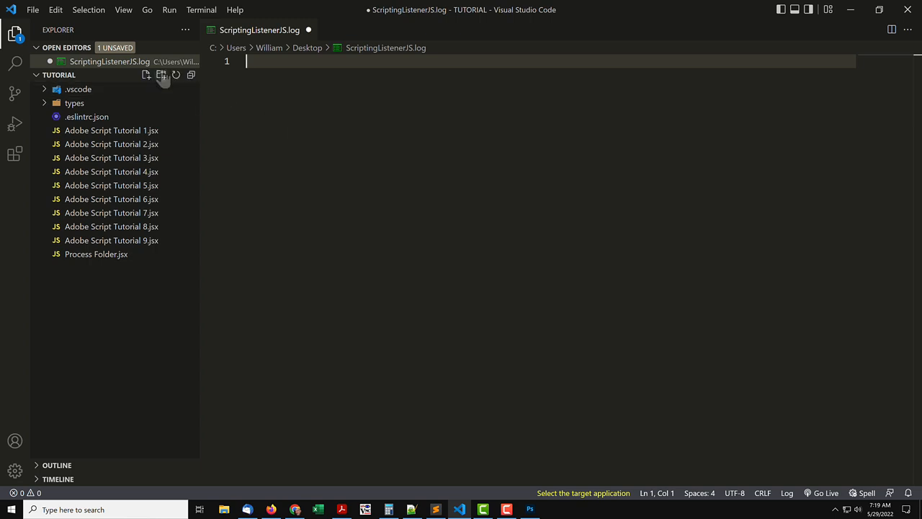
# Save the emptied ScriptingListenerJS.log and switch back to Photoshop's wrench document
pyautogui.click(32, 9)
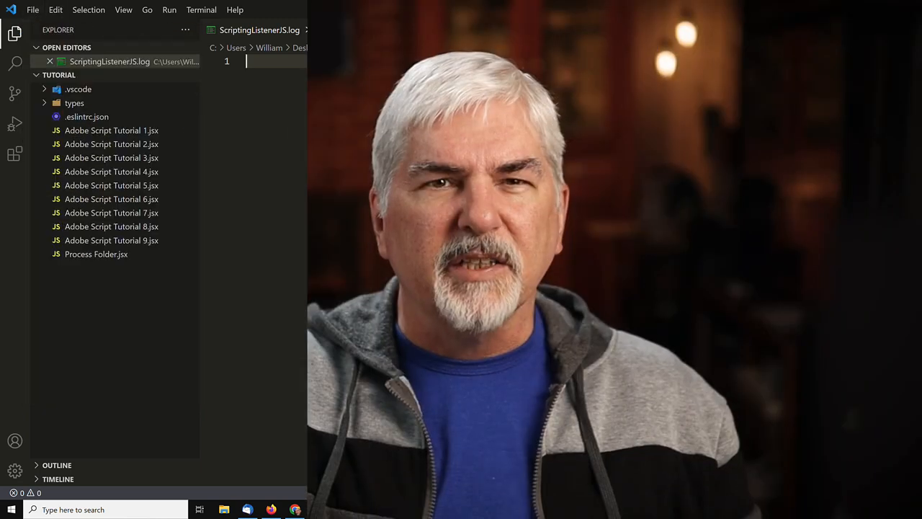
pyautogui.click(531, 510)
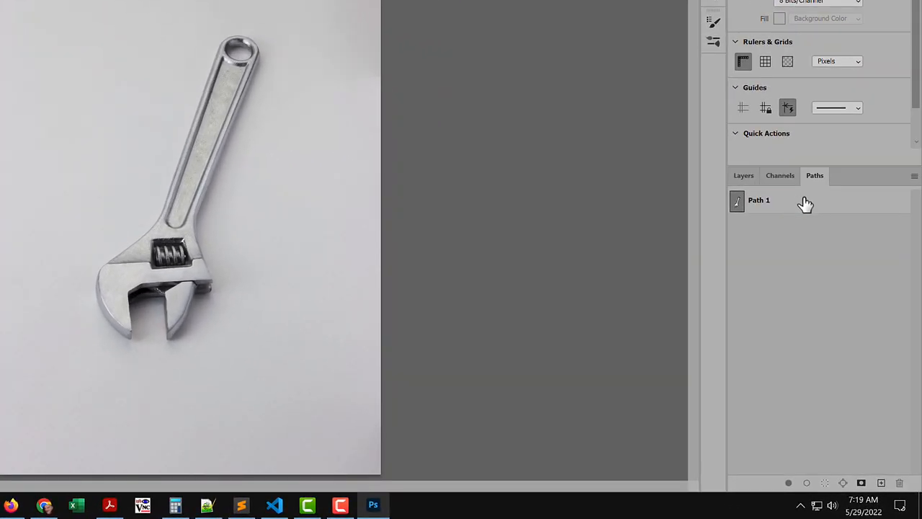
# Load Path 1 as a selection around the wrench and return to the Layers panel
pyautogui.click(760, 200)
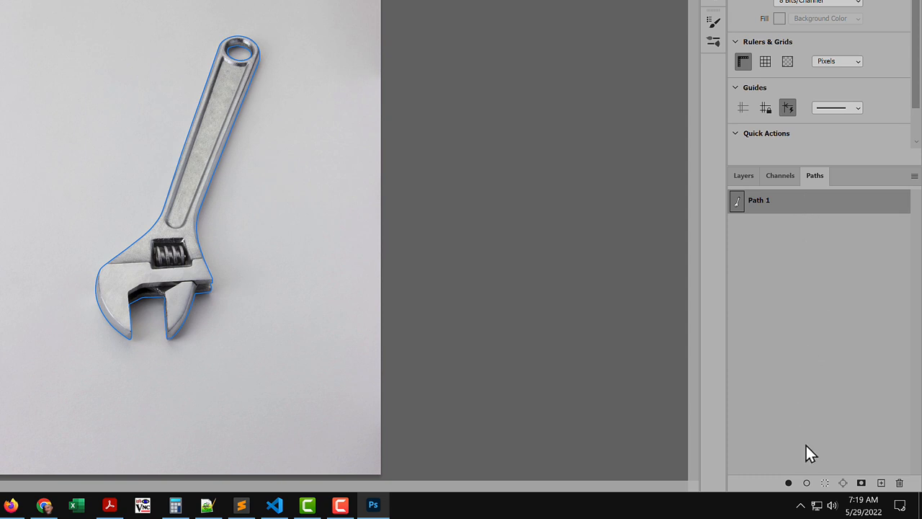
pyautogui.click(807, 482)
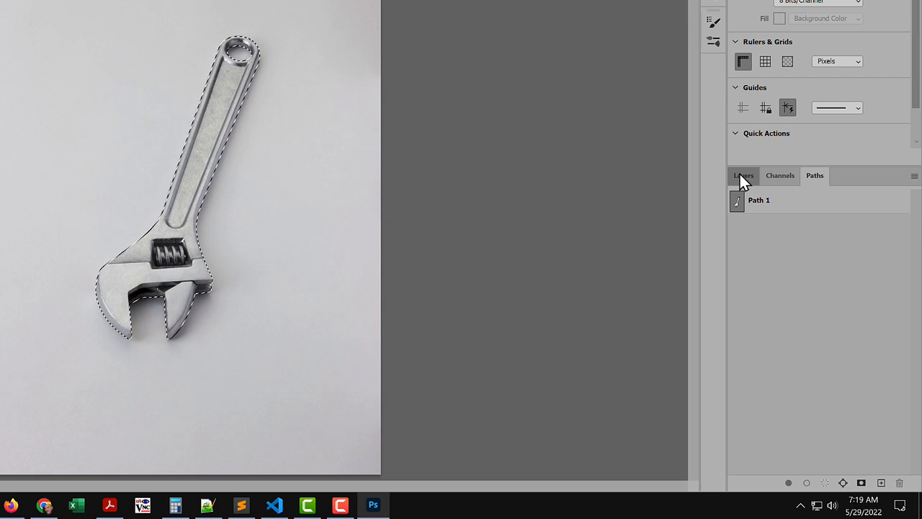
pyautogui.click(743, 175)
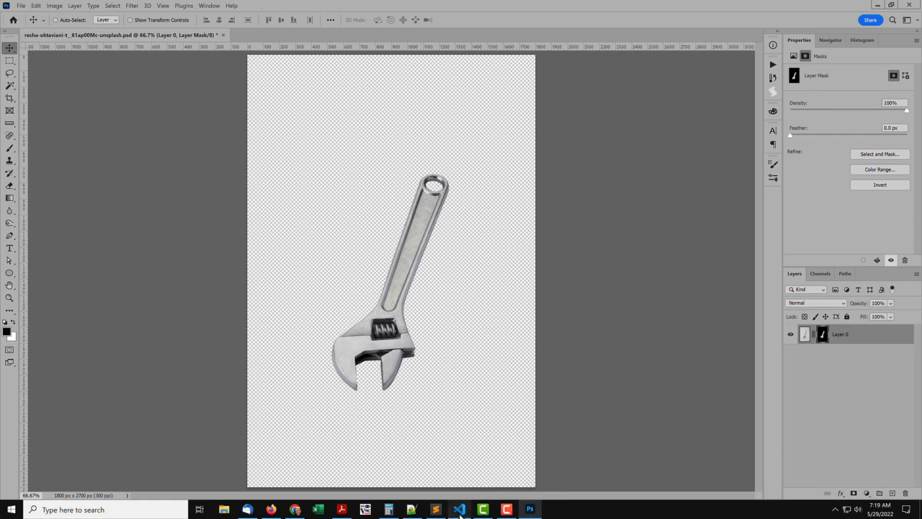
# Switch to Visual Studio Code and scroll through the recorded ScriptingListener log
pyautogui.click(459, 509)
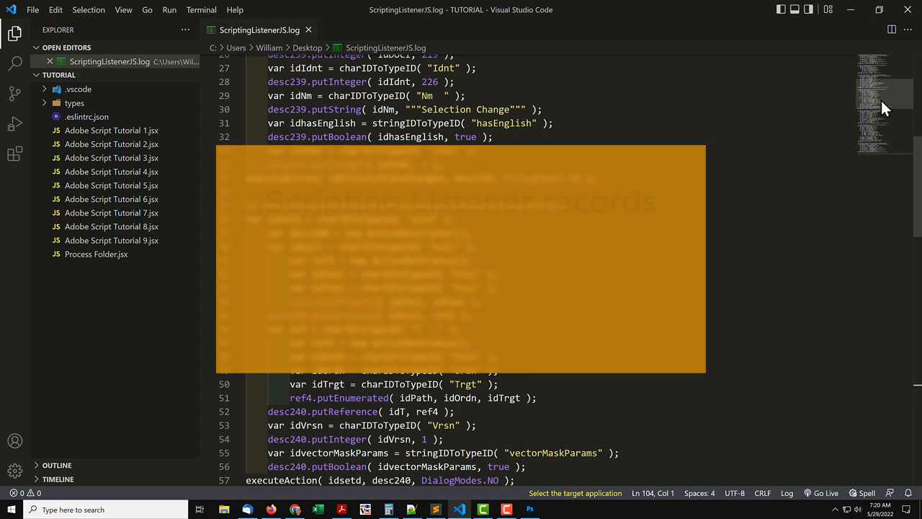
pyautogui.scroll(-3)
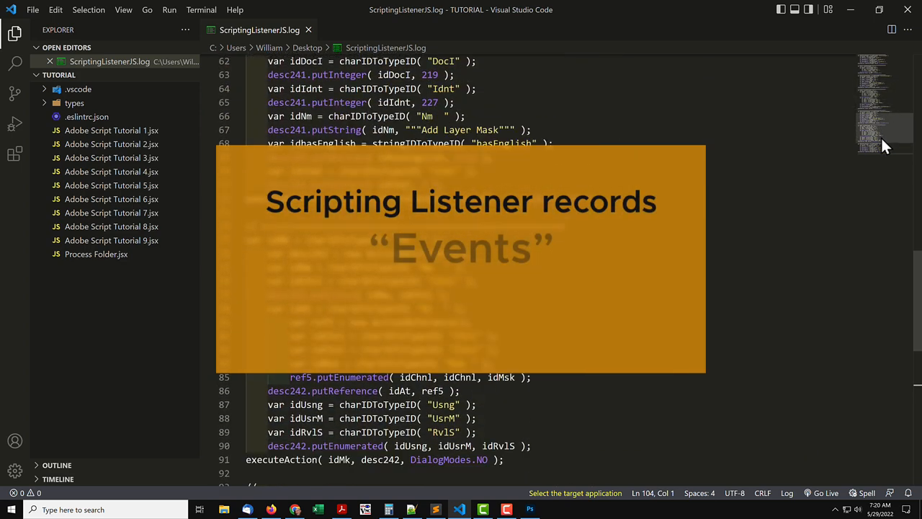
pyautogui.scroll(-3)
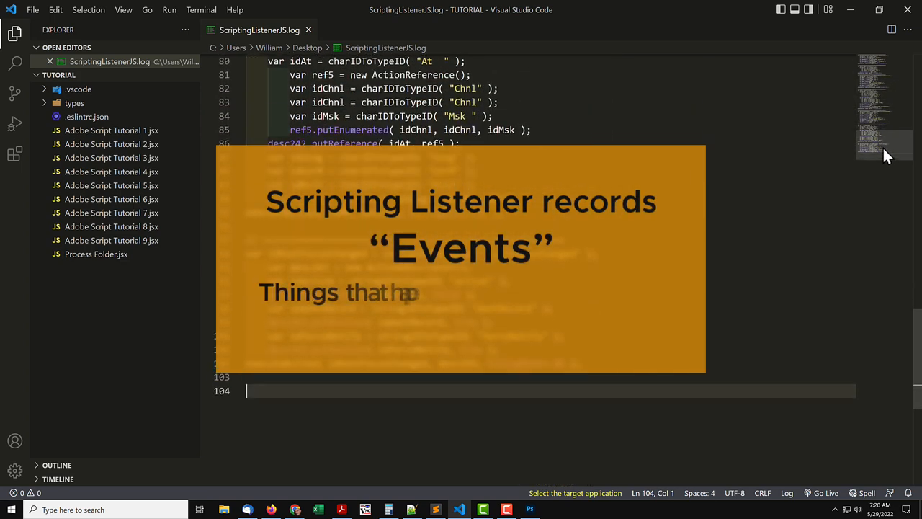
pyautogui.scroll(3)
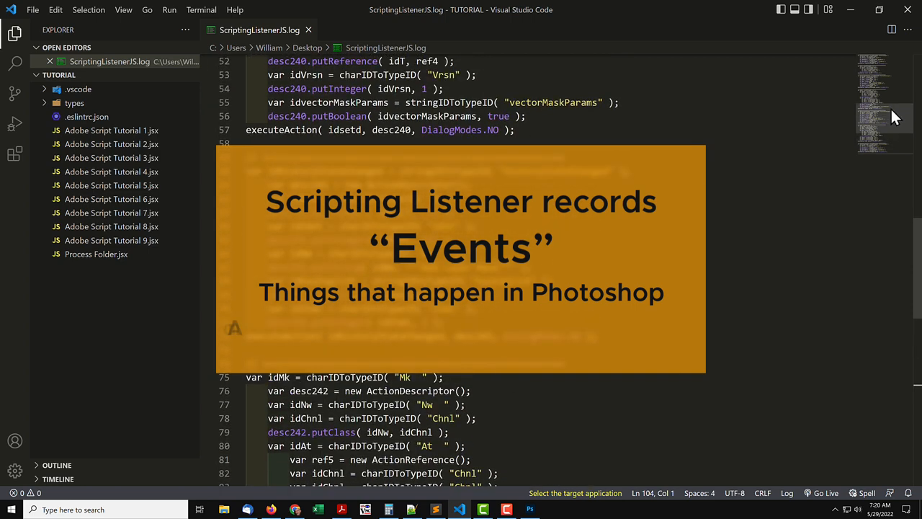
pyautogui.scroll(3)
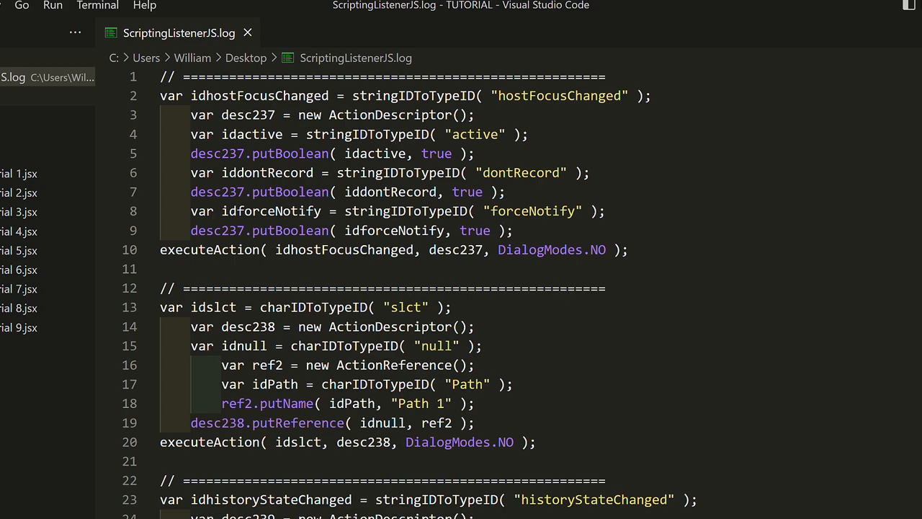
pyautogui.scroll(-3)
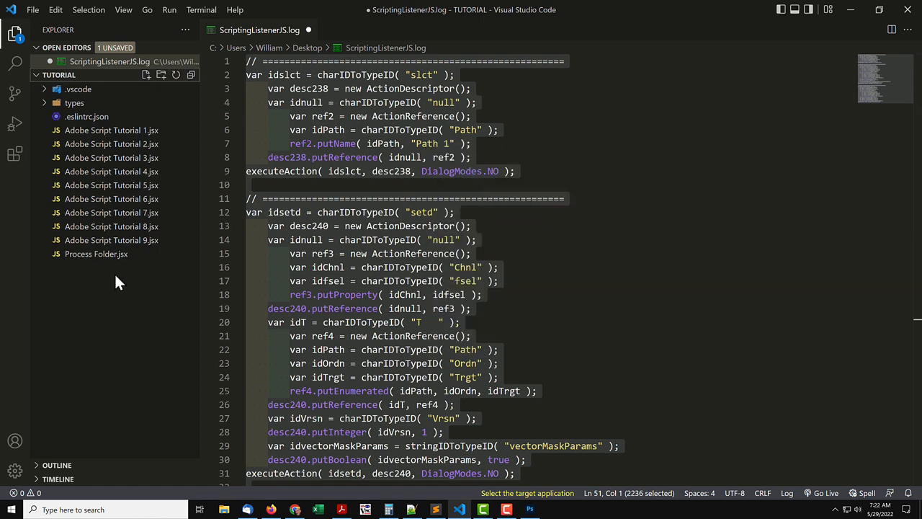
# Create Adobe Script Tutorial 10.jsx and paste in the recorded path, selection and mask code
pyautogui.click(146, 75)
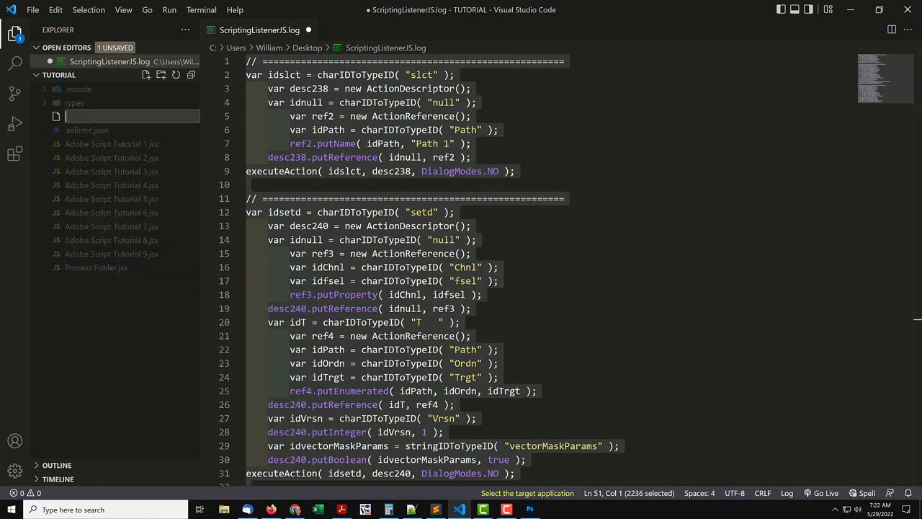
pyautogui.write('Adobe Script Tutor')
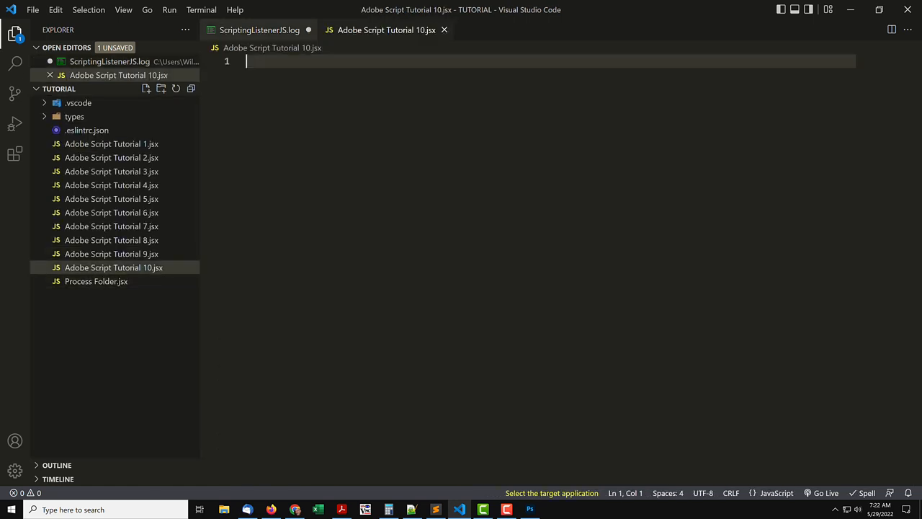
pyautogui.press('ctrl+v')
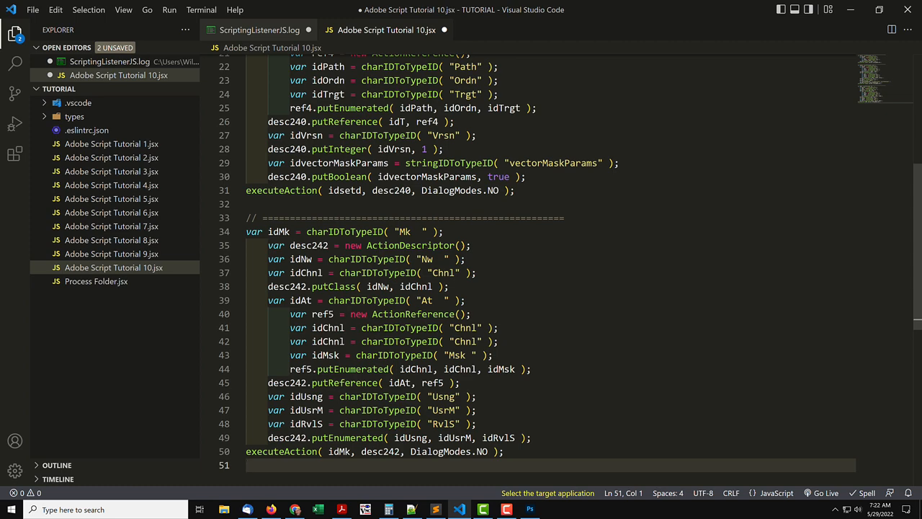
pyautogui.scroll(3)
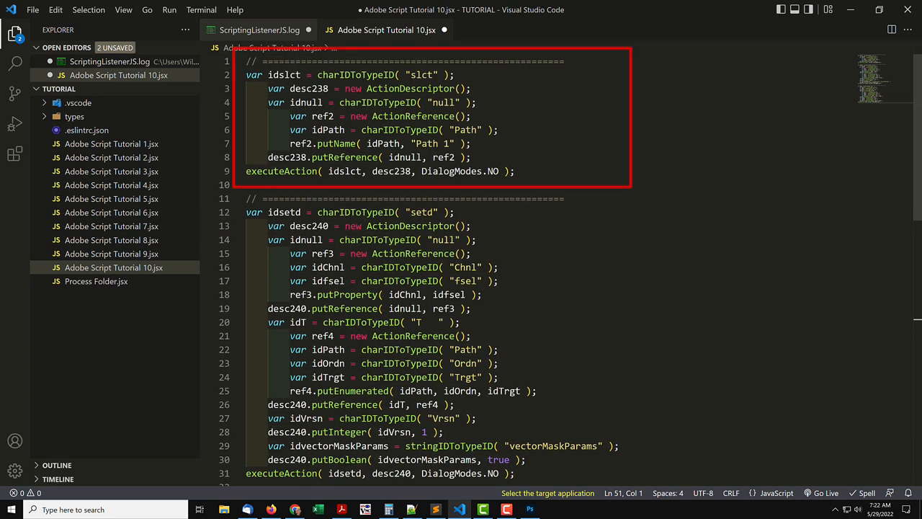
pyautogui.scroll(-3)
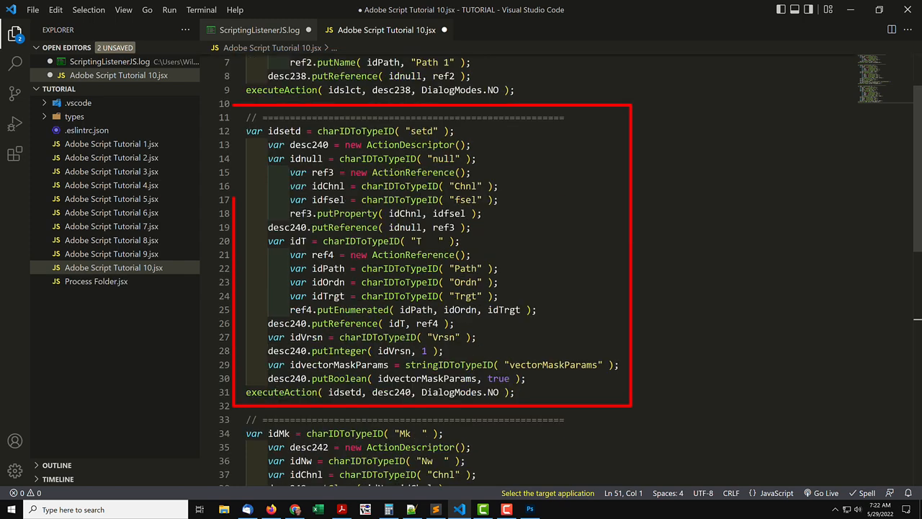
pyautogui.scroll(-3)
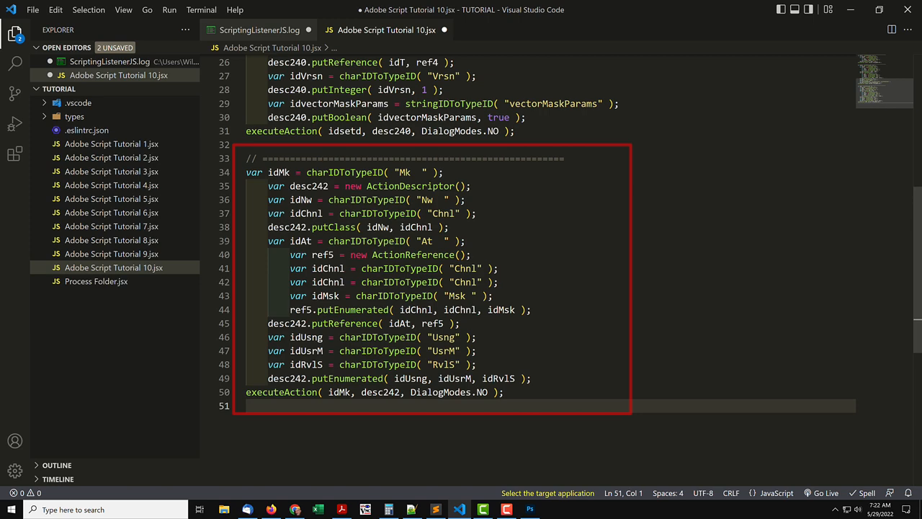
pyautogui.click(530, 510)
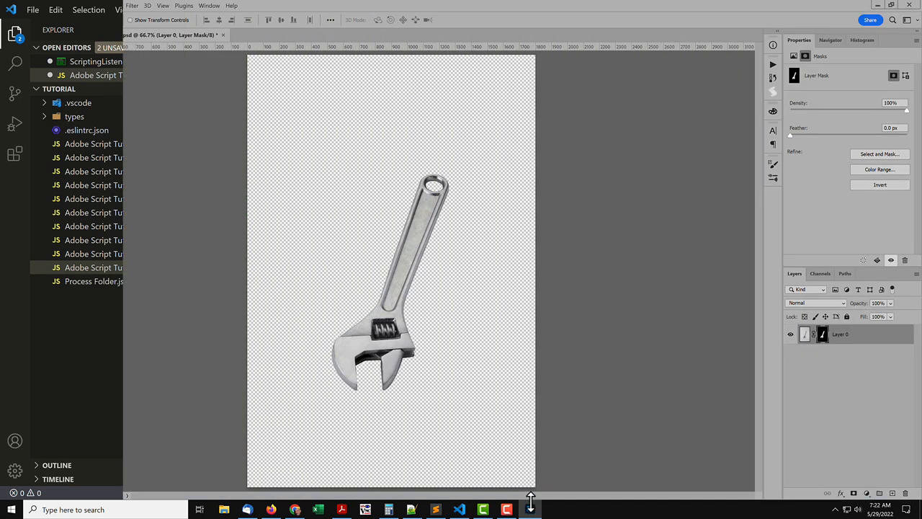
# Revert the document to its opened state and start recording a new Tutorial 10 action
pyautogui.click(529, 509)
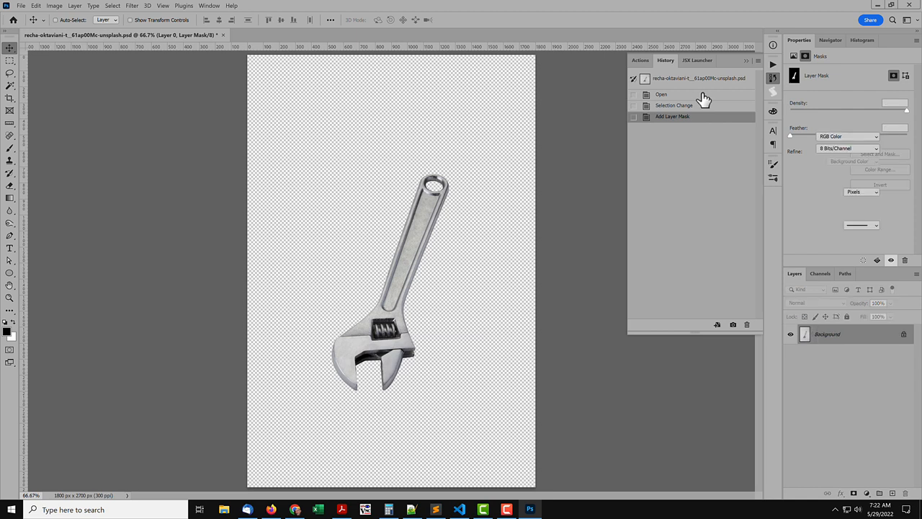
pyautogui.click(661, 94)
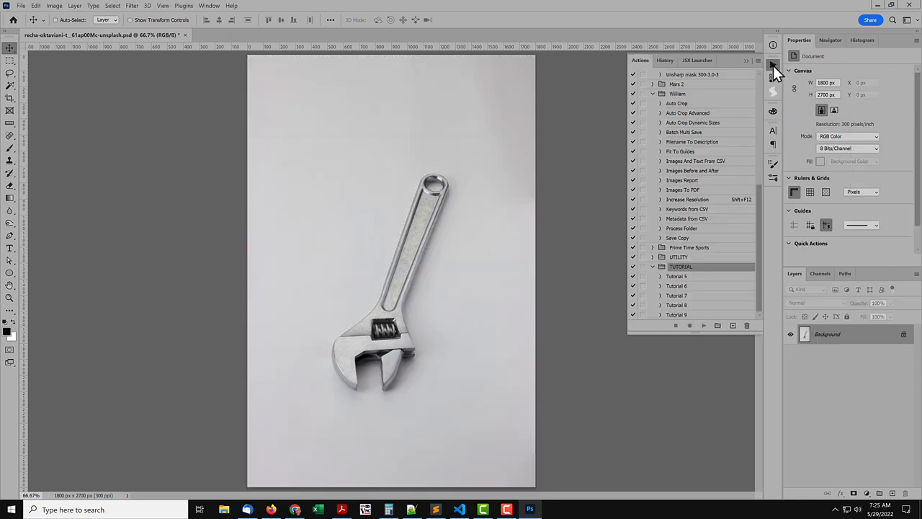
pyautogui.click(748, 60)
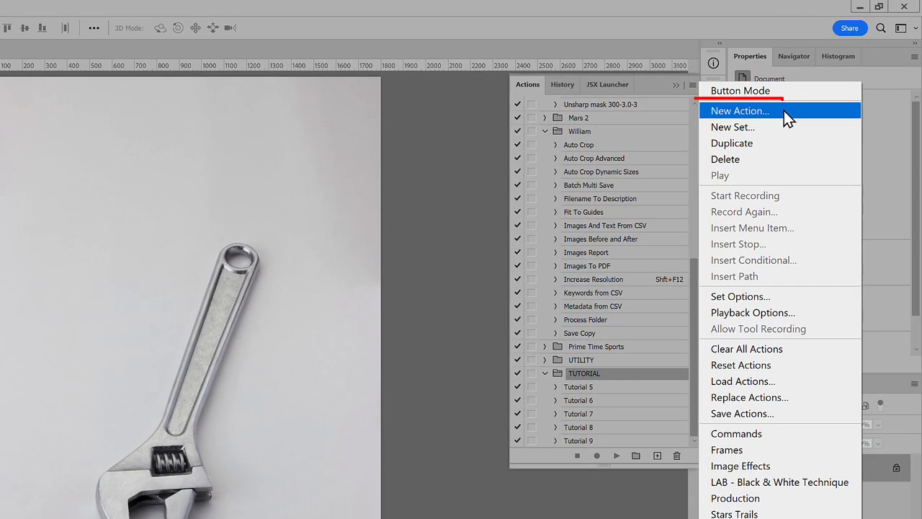
pyautogui.click(739, 110)
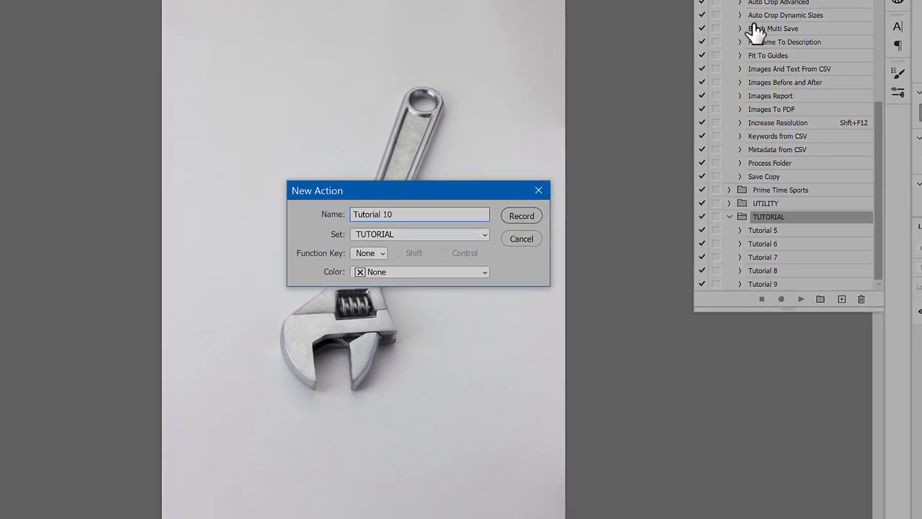
pyautogui.click(521, 239)
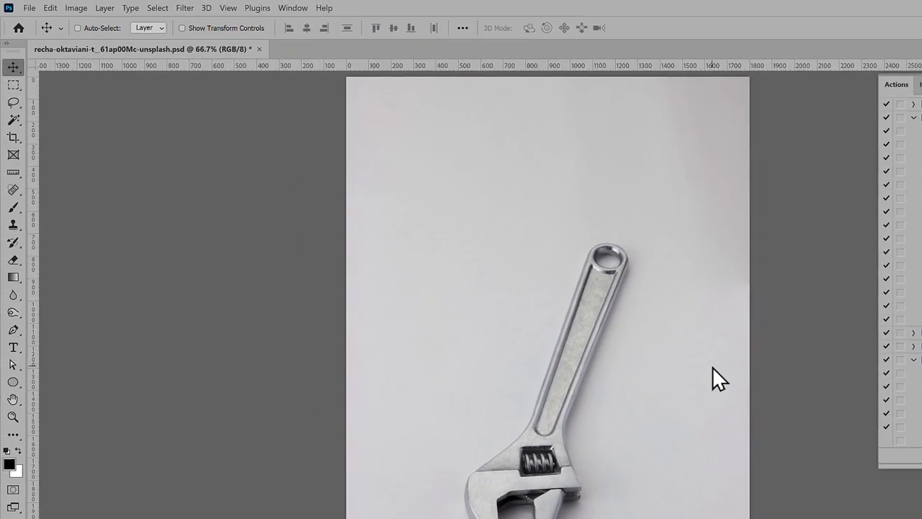
# Run Adobe Script Tutorial 10.jsx via File > Scripts > Browse, then stop recording
pyautogui.click(29, 8)
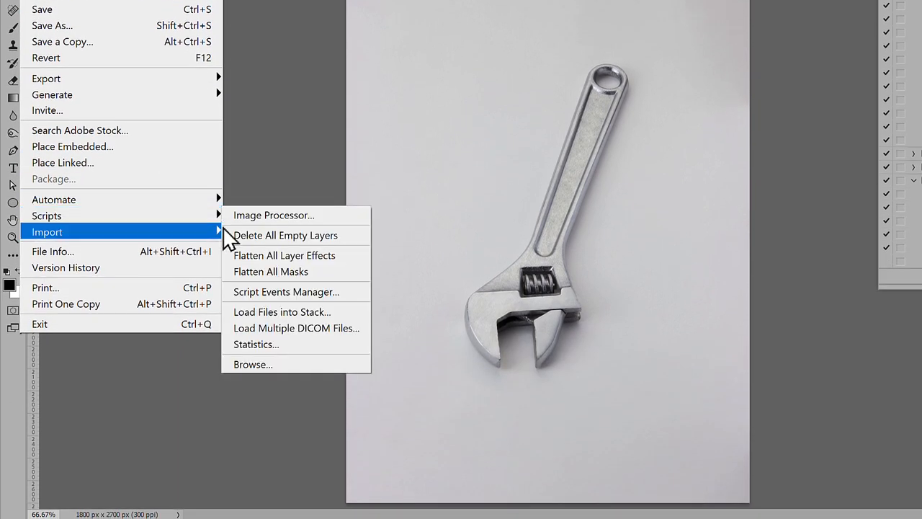
pyautogui.click(253, 364)
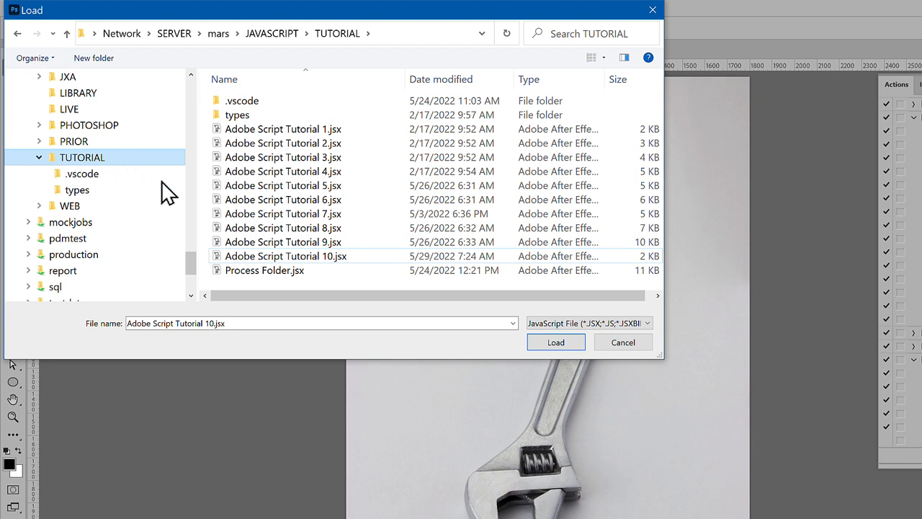
pyautogui.click(556, 341)
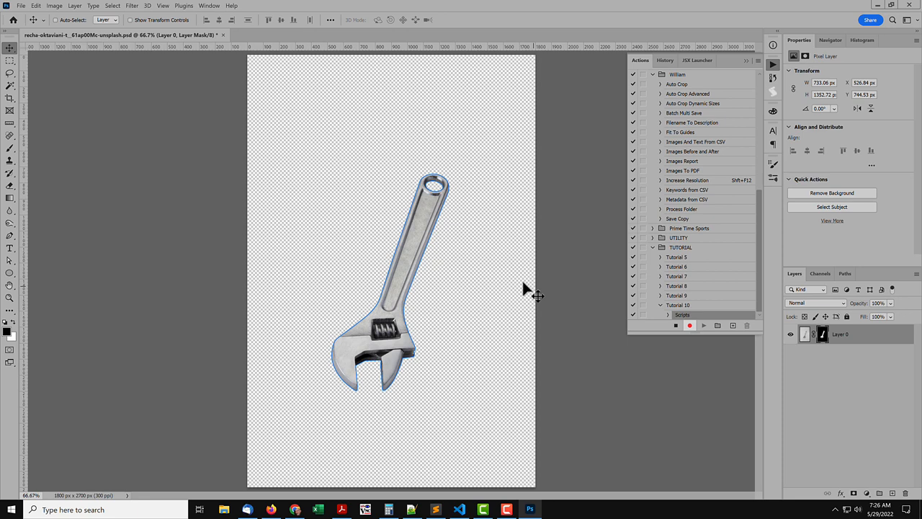
pyautogui.moveTo(551, 310)
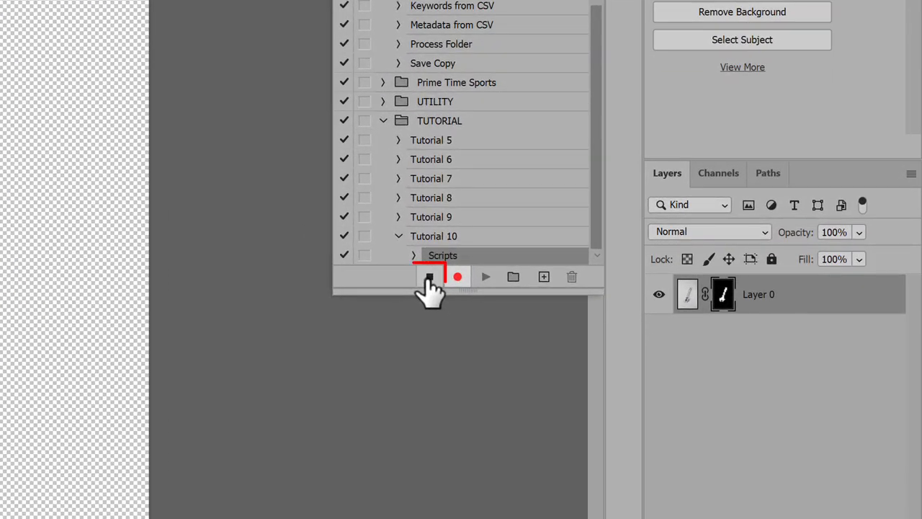
pyautogui.click(428, 276)
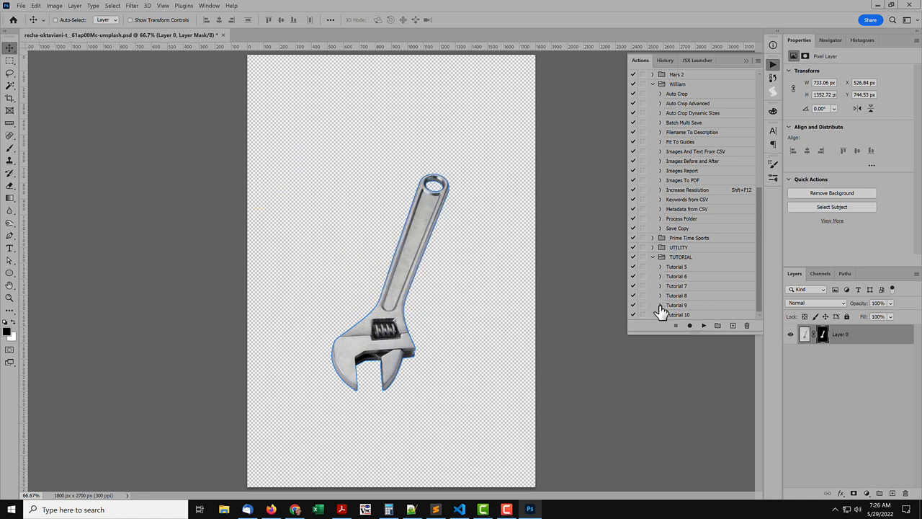
# Wrap the path-select and selection blocks, lines 1 to 33, in /* */ comments
pyautogui.click(459, 510)
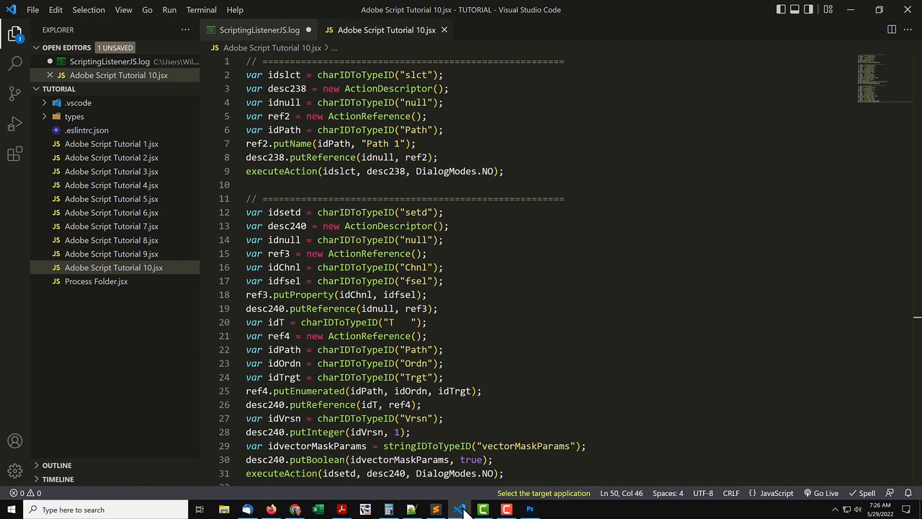
pyautogui.moveTo(638, 250)
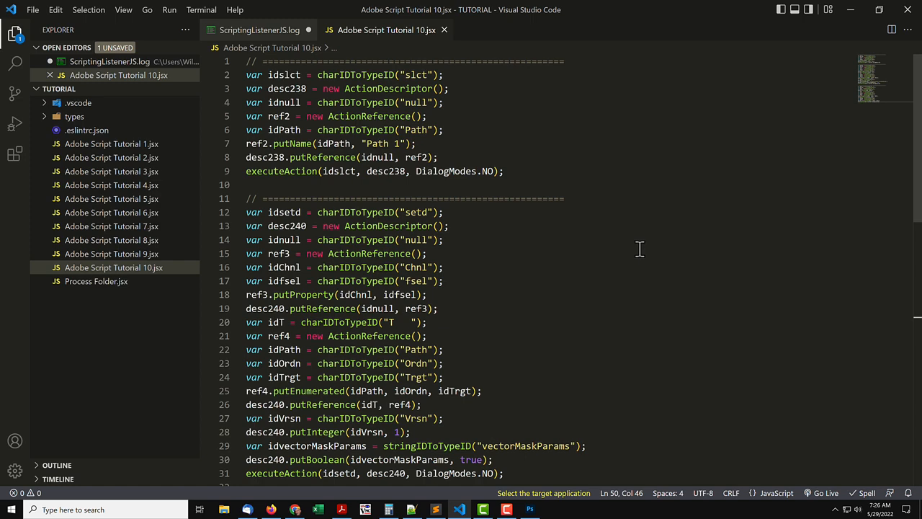
pyautogui.moveTo(613, 105)
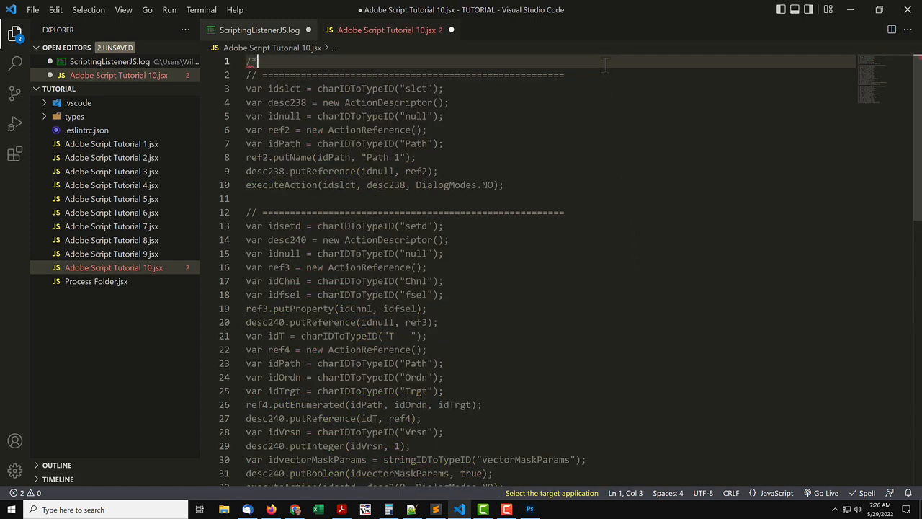
pyautogui.scroll(-3)
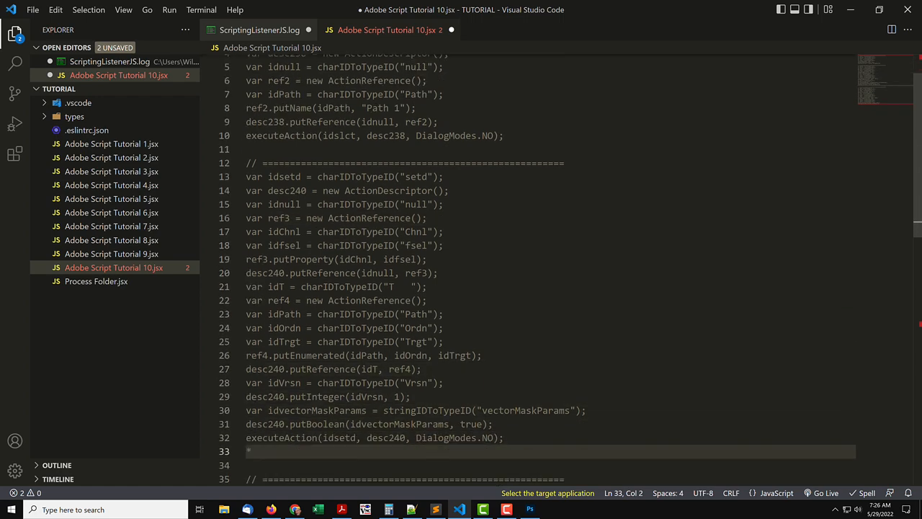
pyautogui.scroll(-3)
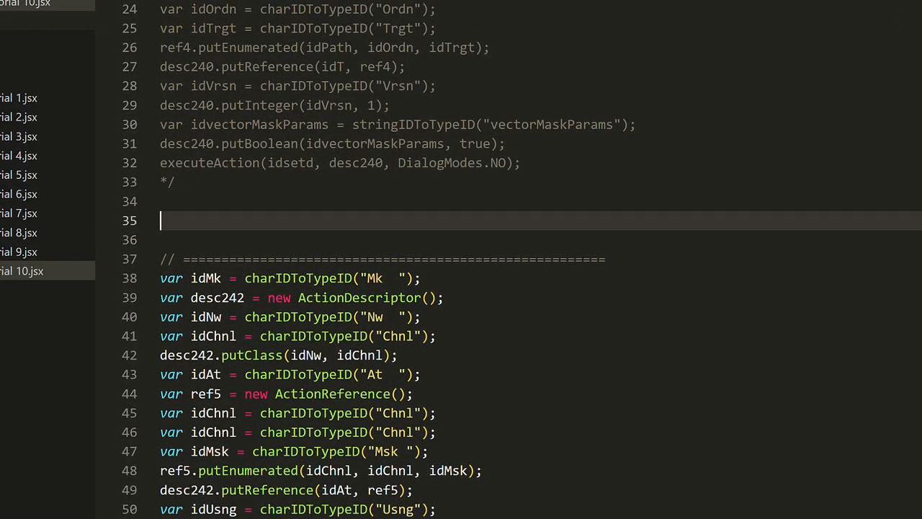
# Type var doc = app.activeDocument, getByName("Path 1") on doc.pathItems, and path1.makeSelection()
pyautogui.write('var doc =')
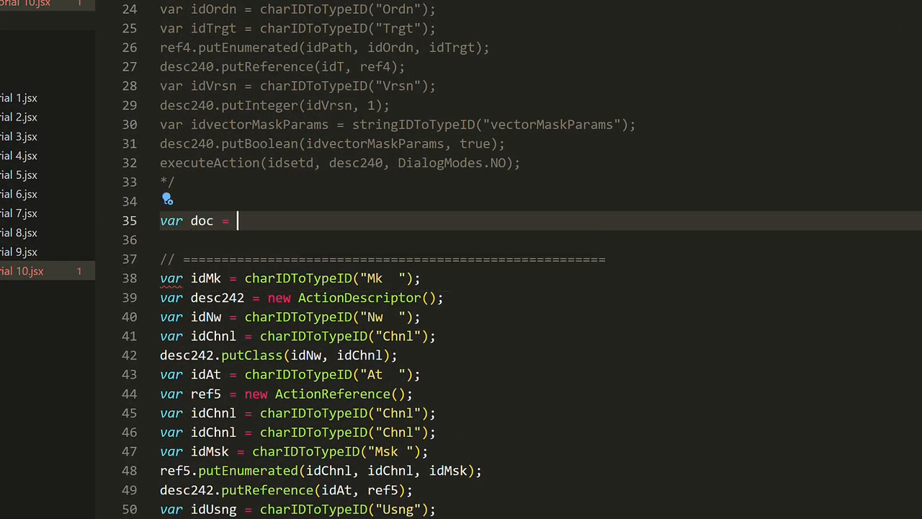
pyautogui.write('app.activeD')
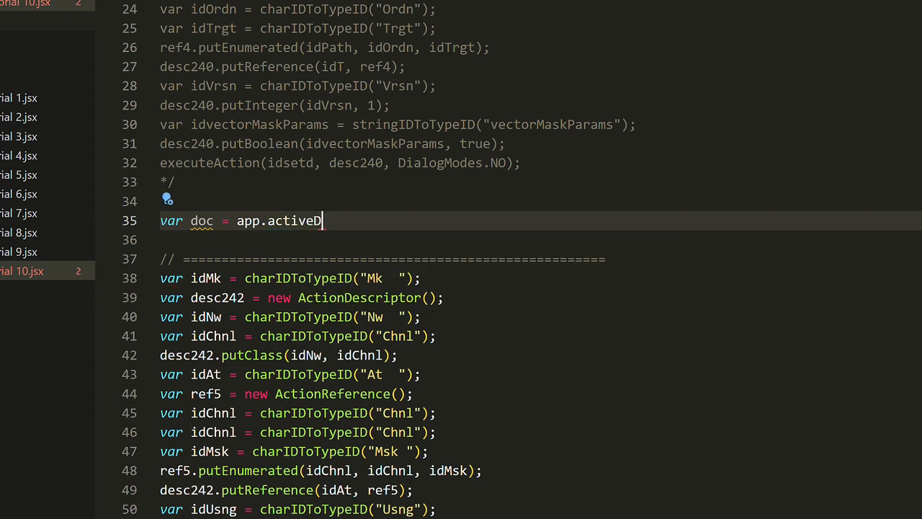
pyautogui.write('ocument;')
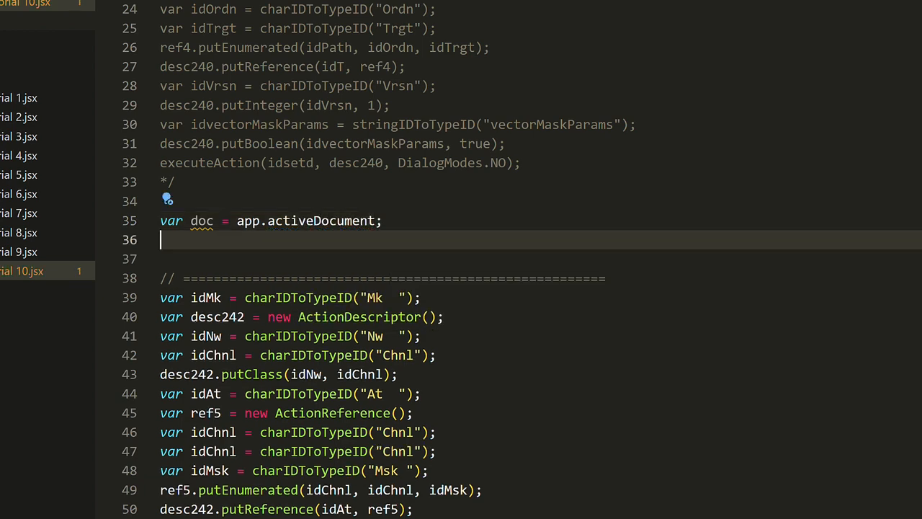
pyautogui.write('var path1 =')
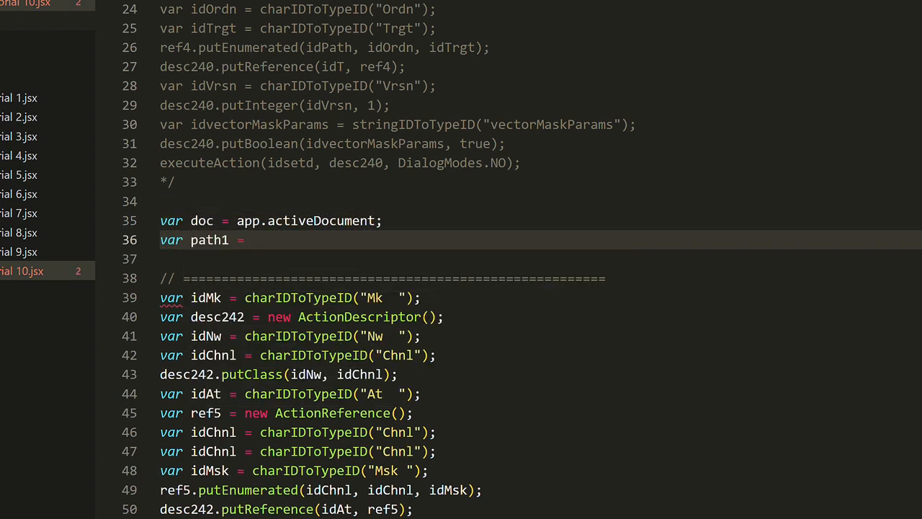
pyautogui.write('doc.pathItems')
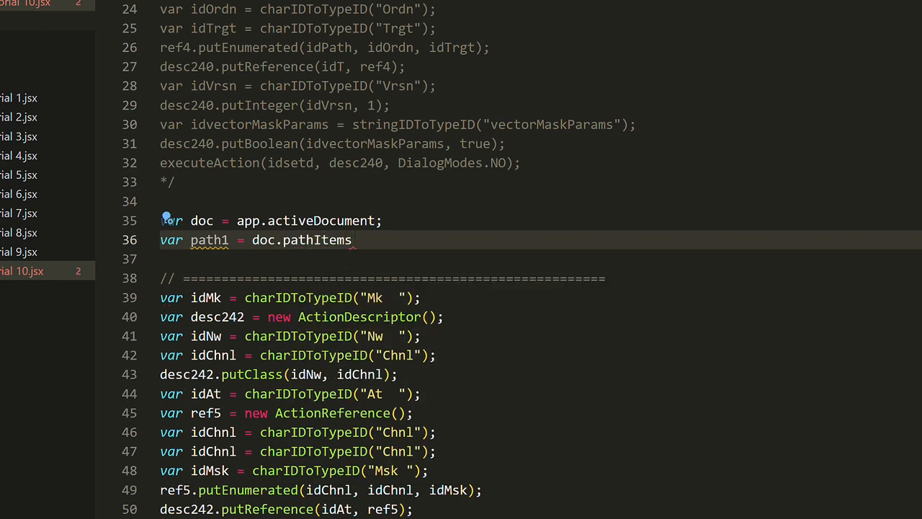
pyautogui.write('.getByName()')
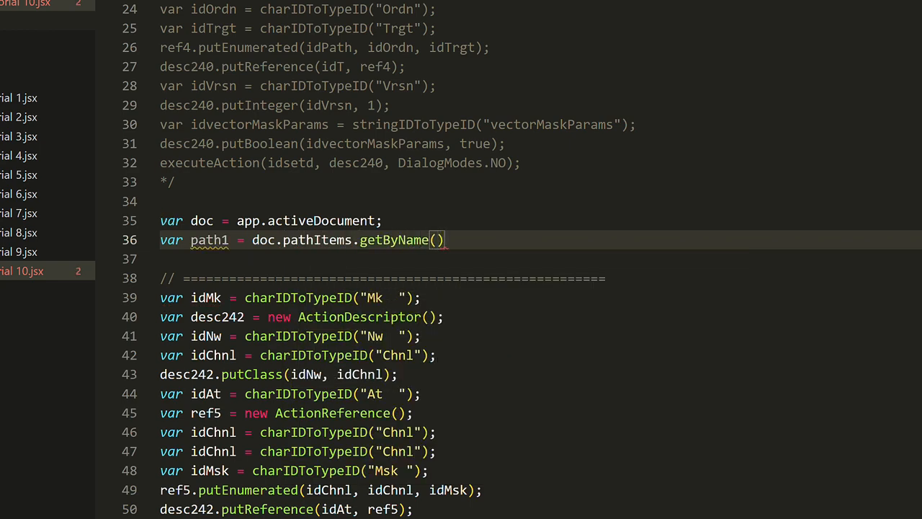
pyautogui.write('"Path 1"')
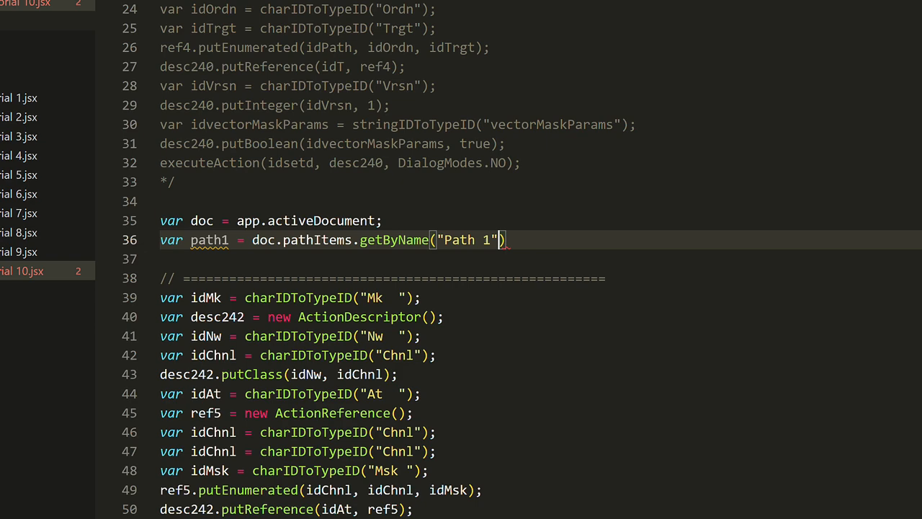
pyautogui.write('path1.makeSelection();')
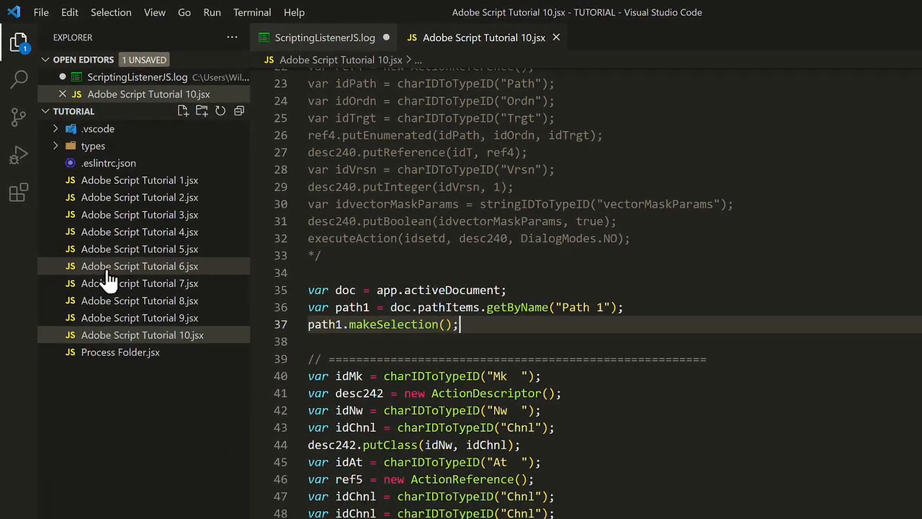
# Revert the wrench image to its opened snapshot and replay the Tutorial 10 action
pyautogui.click(529, 509)
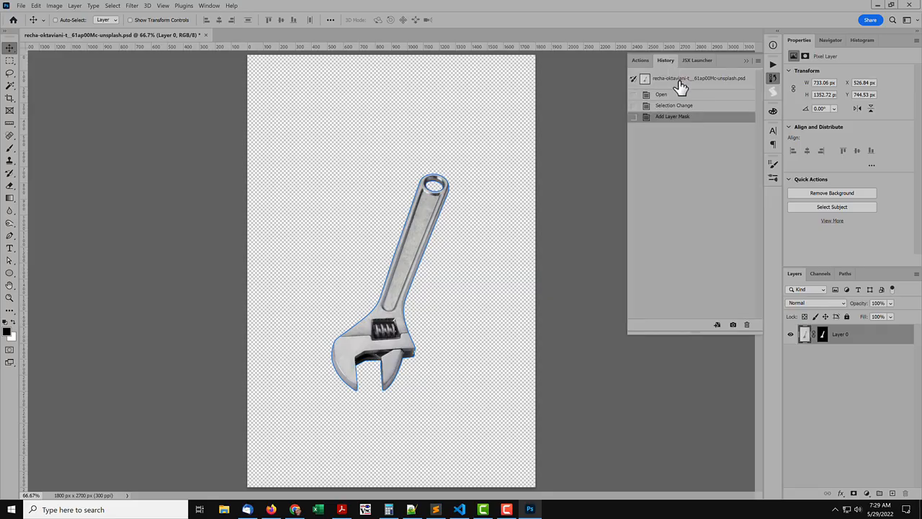
pyautogui.click(640, 60)
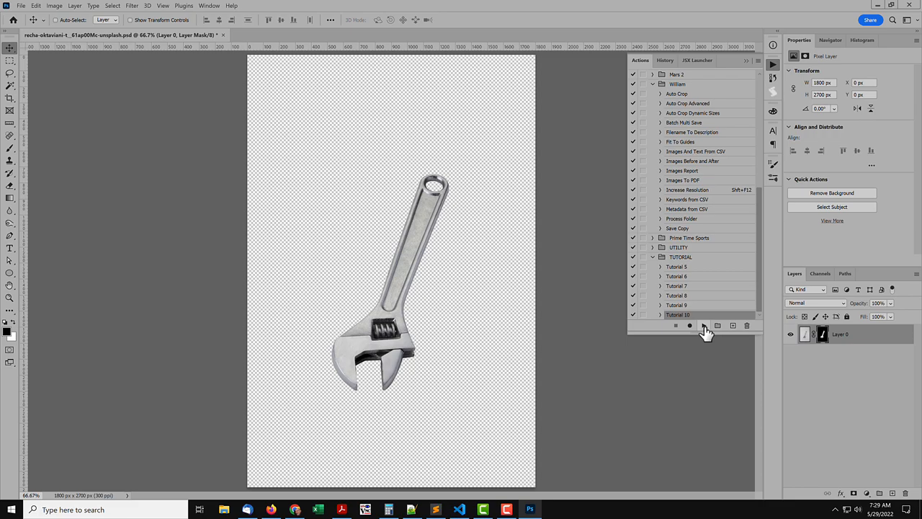
pyautogui.click(459, 509)
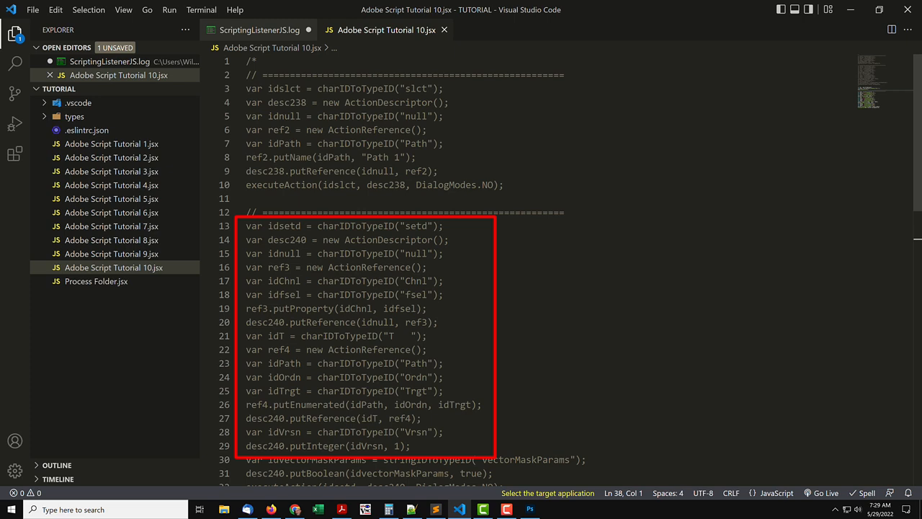
# Scroll through the commented code in Adobe Script Tutorial 10.jsx, then open Process Folder.jsx
pyautogui.scroll(-3)
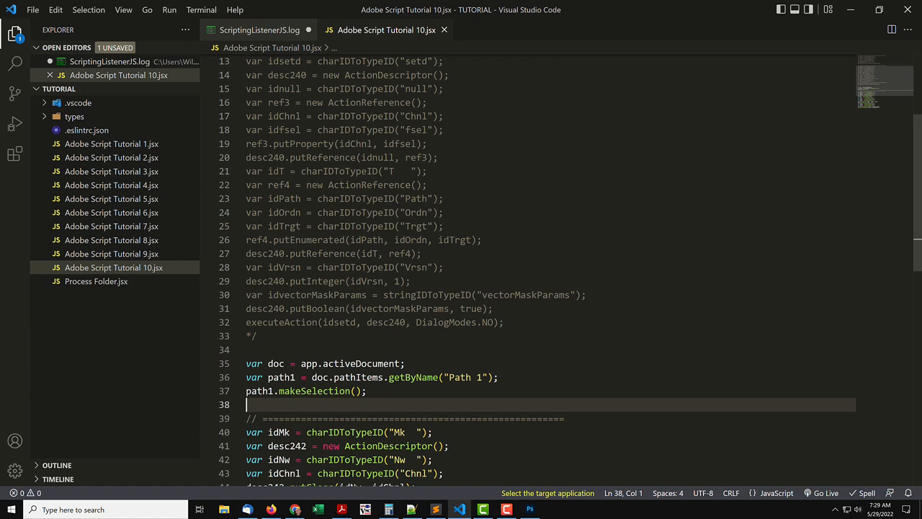
pyautogui.scroll(3)
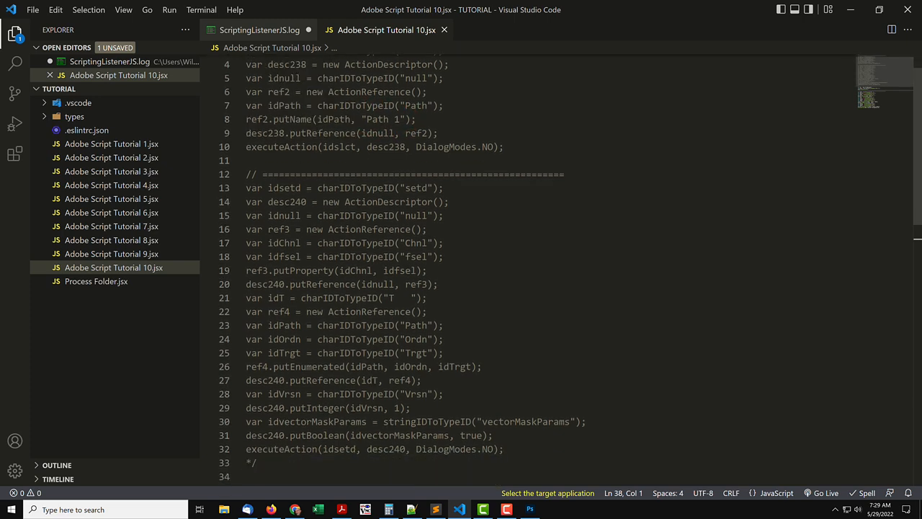
pyautogui.scroll(-3)
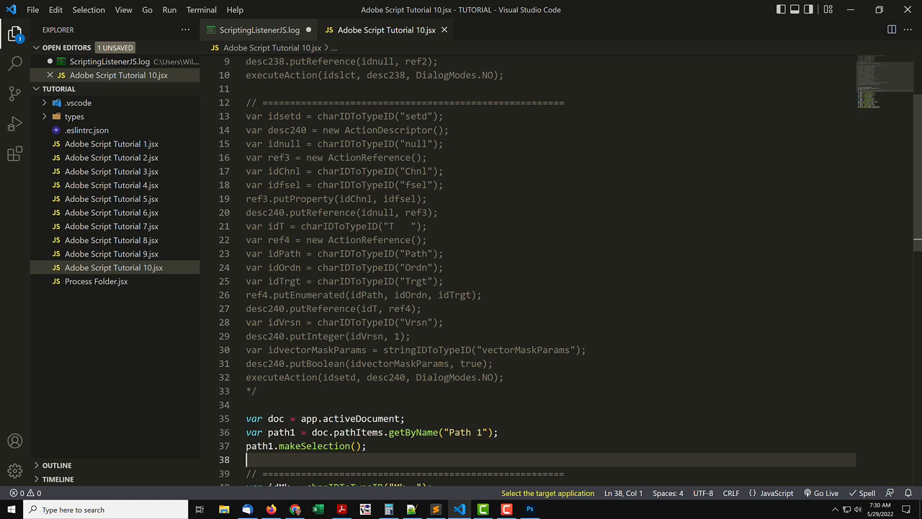
pyautogui.click(95, 281)
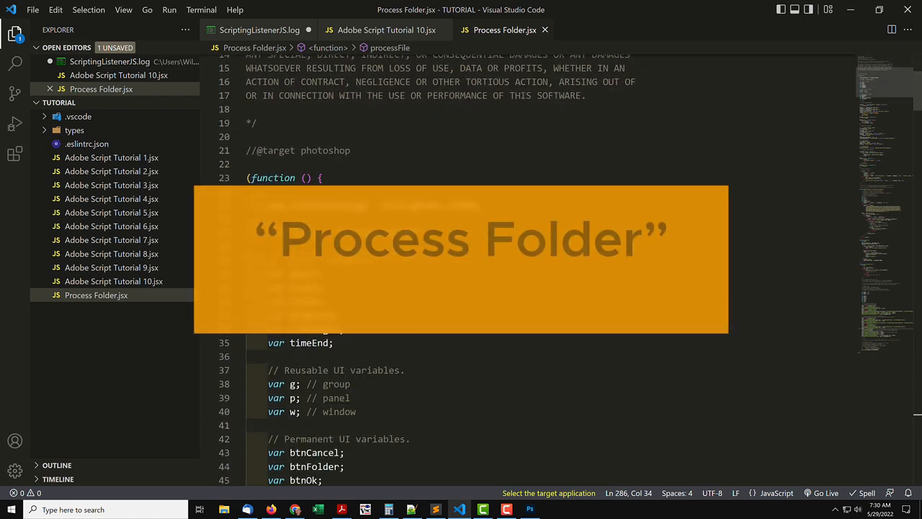
pyautogui.scroll(-3)
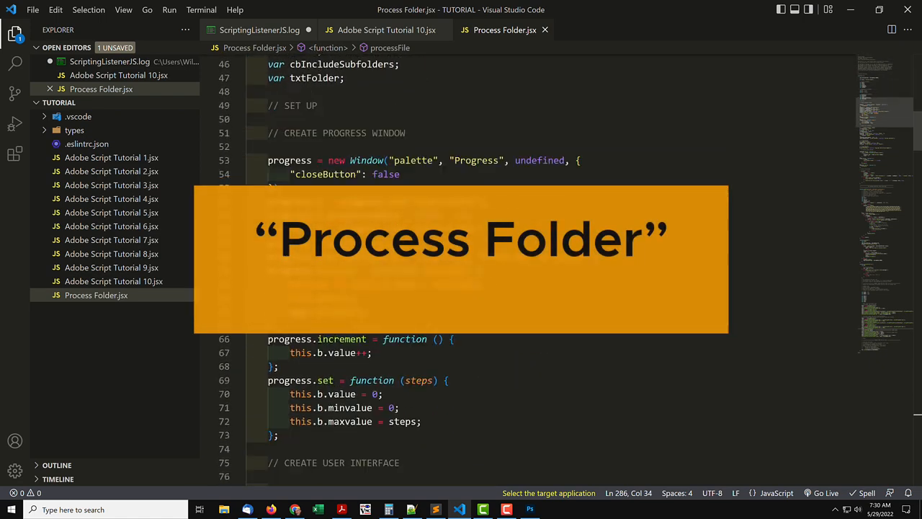
pyautogui.scroll(-3)
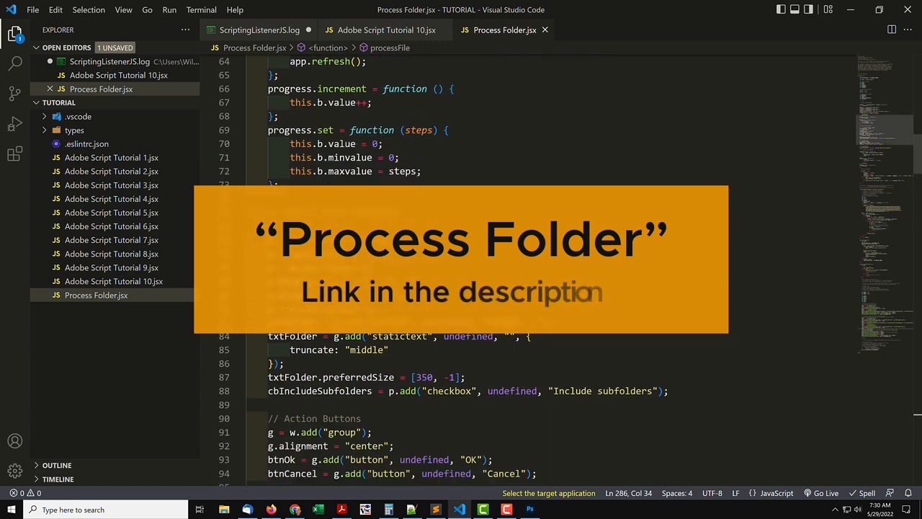
pyautogui.scroll(-3)
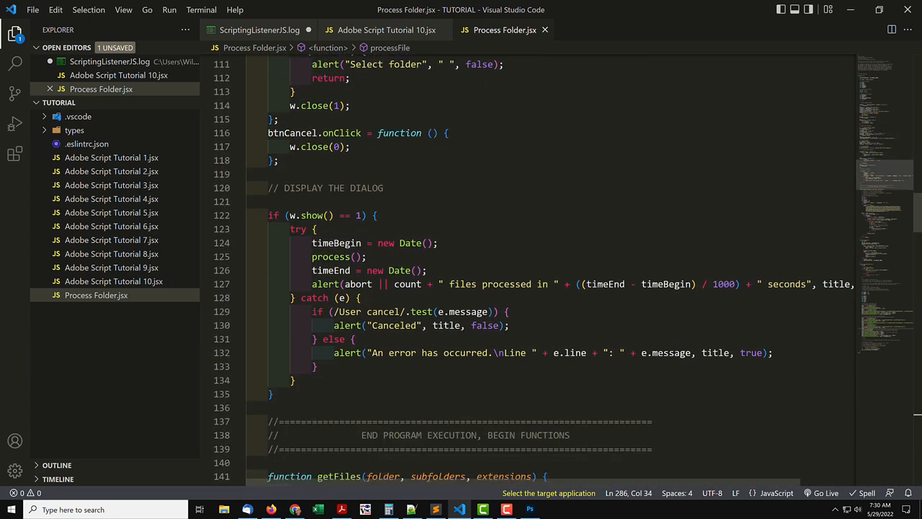
pyautogui.scroll(-3)
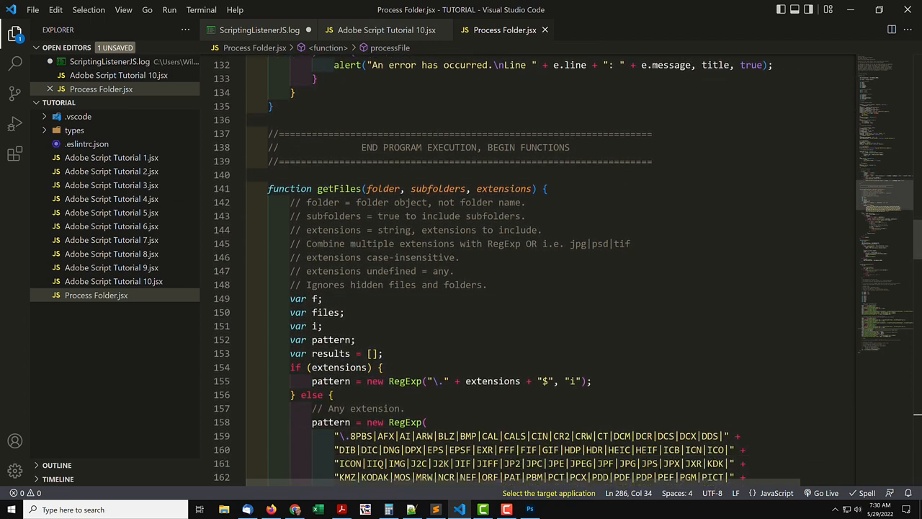
pyautogui.scroll(-3)
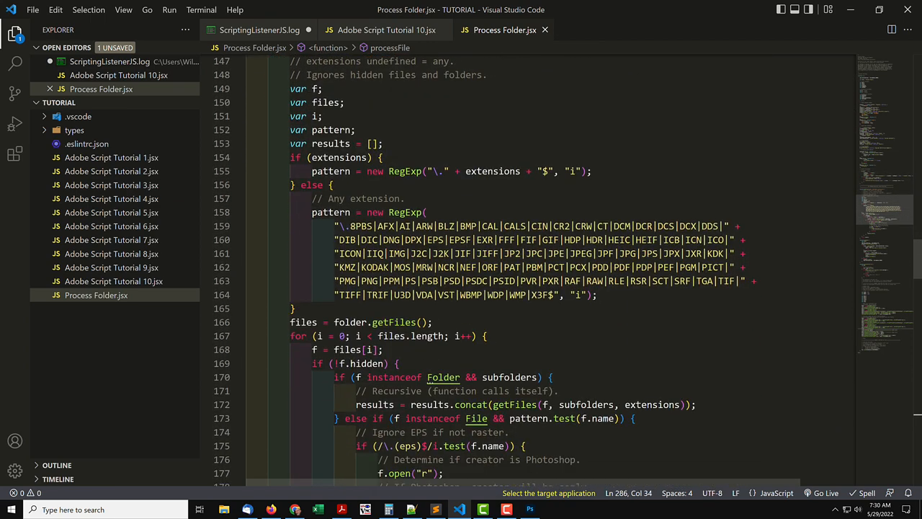
pyautogui.scroll(-3)
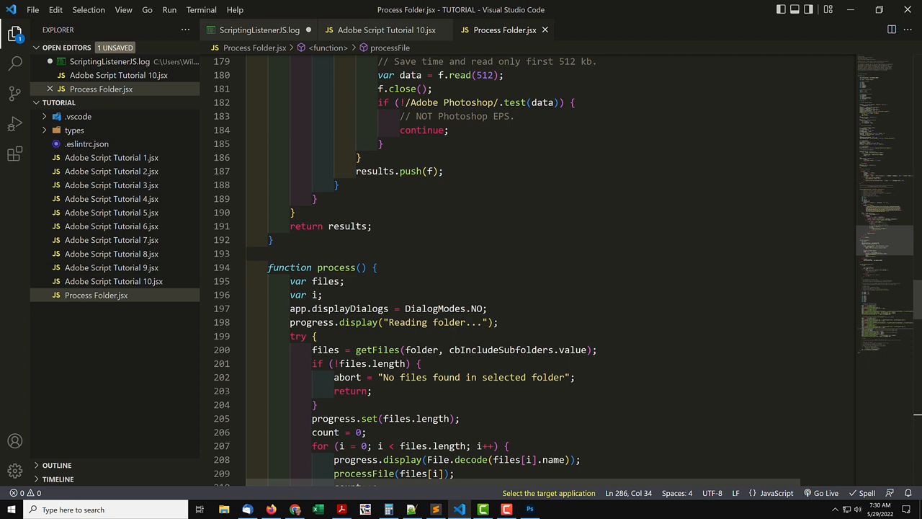
pyautogui.scroll(-3)
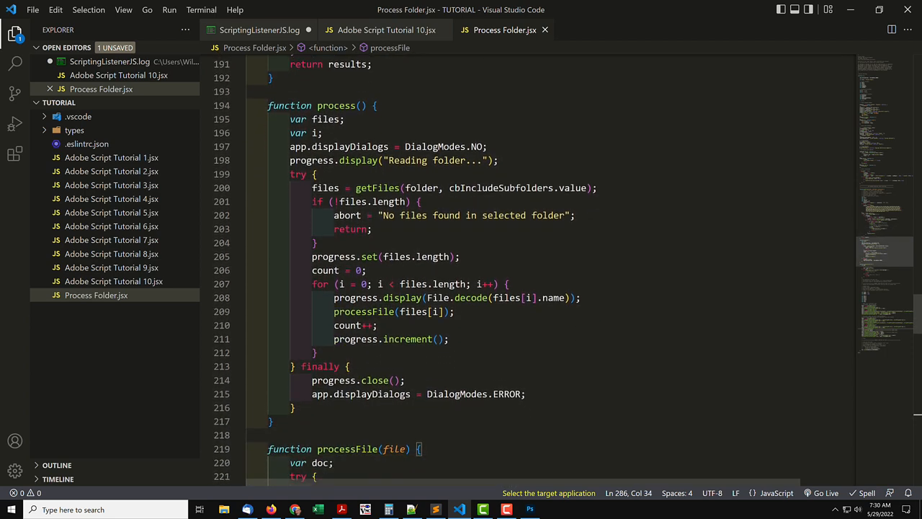
pyautogui.scroll(-3)
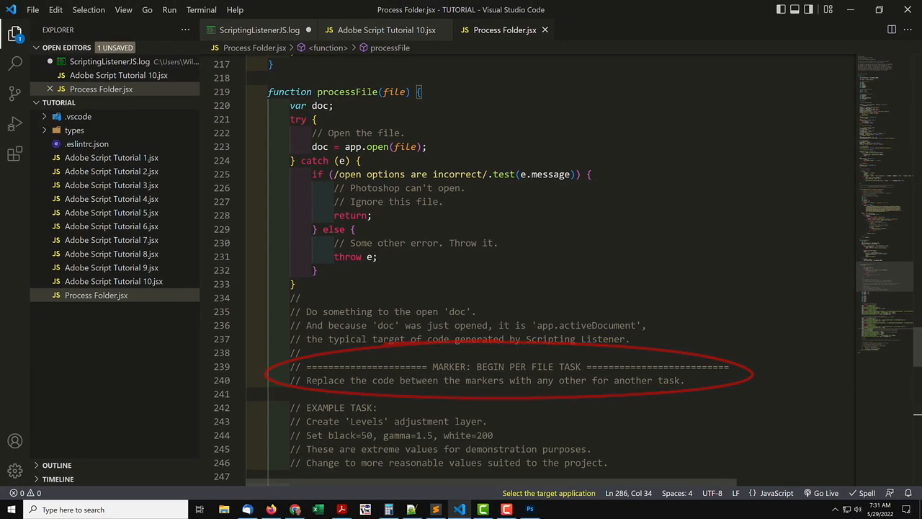
pyautogui.scroll(-3)
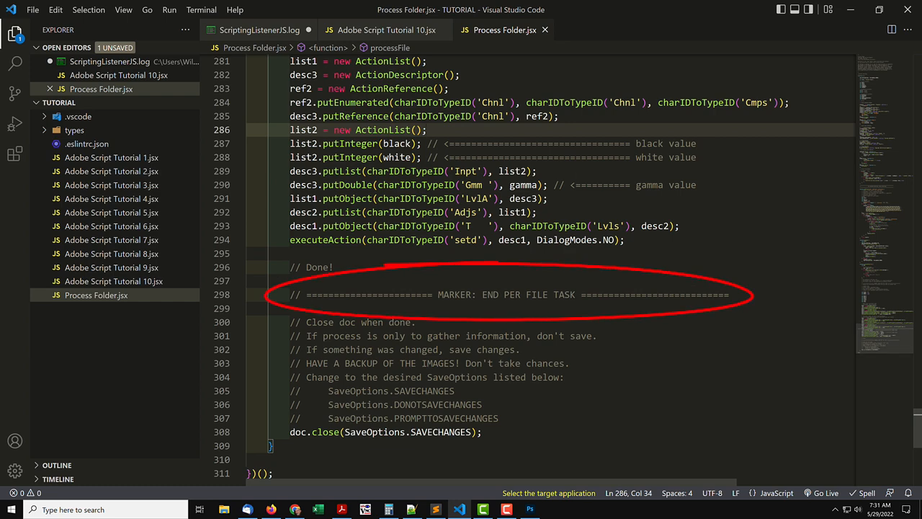
pyautogui.scroll(3)
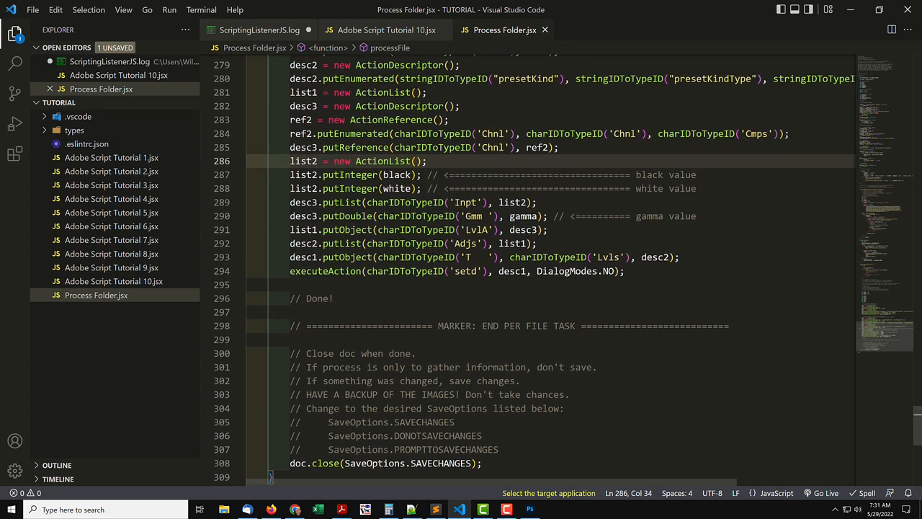
pyautogui.scroll(3)
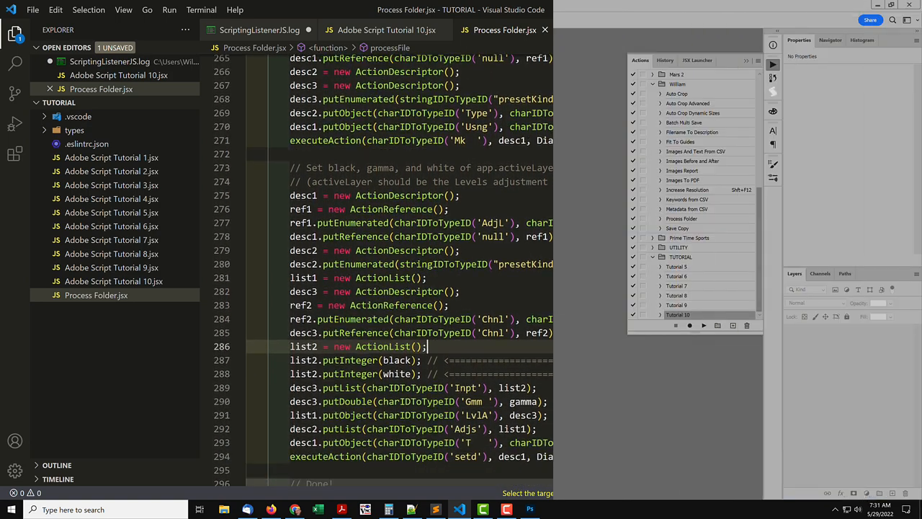
# Choose folder 10, confirm both dialogs, and dismiss the '3 files processed' message
pyautogui.click(530, 510)
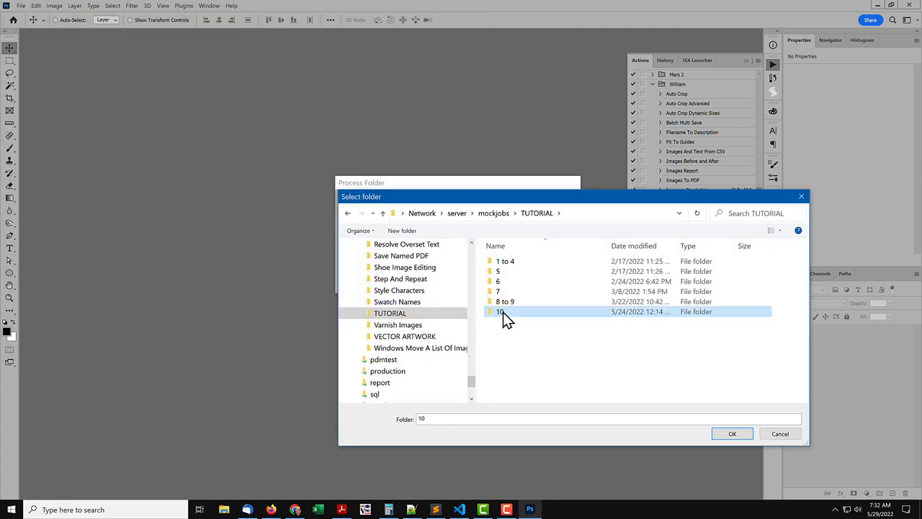
pyautogui.click(732, 433)
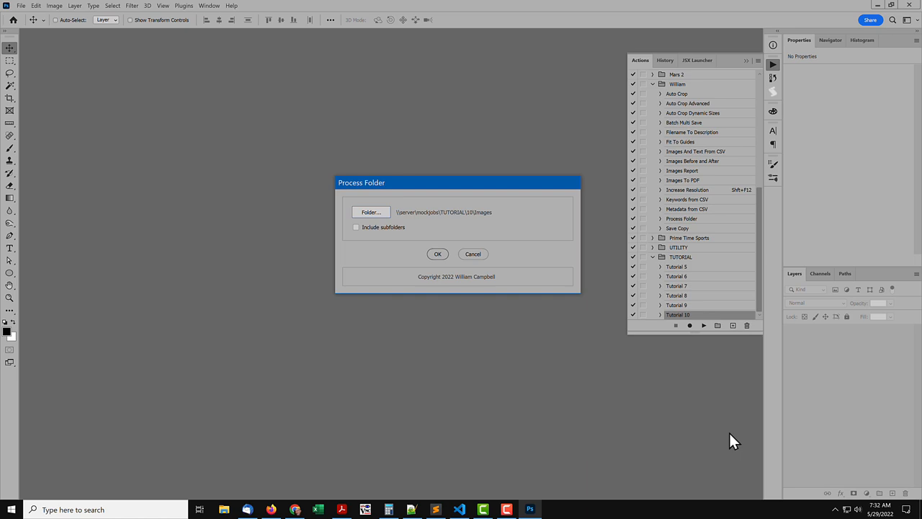
pyautogui.click(437, 254)
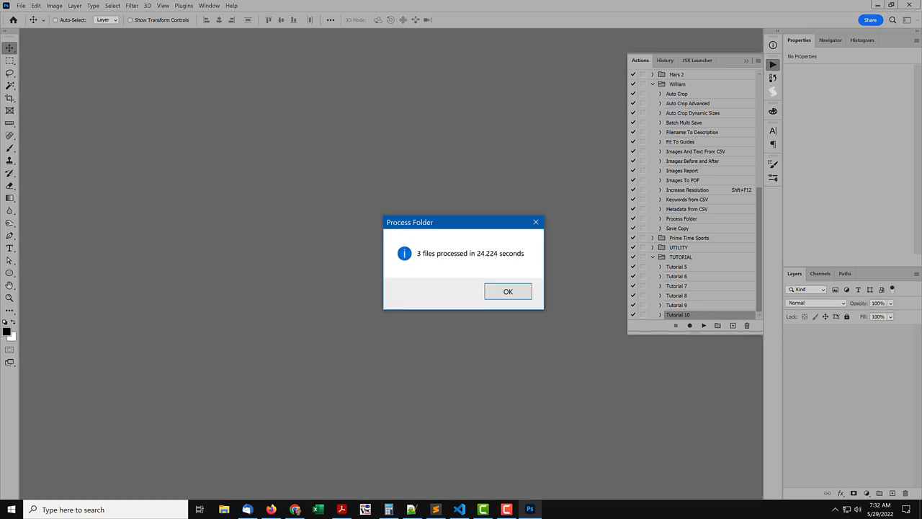
pyautogui.click(507, 291)
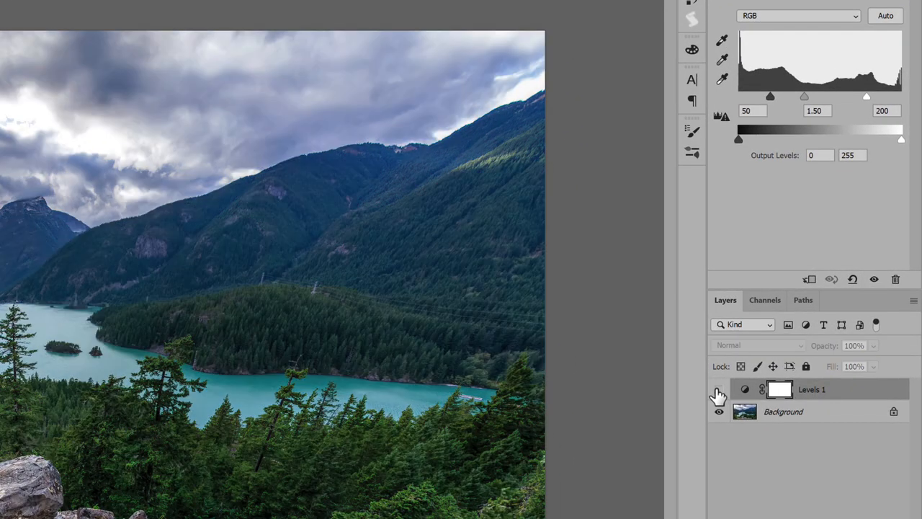
# Hide and re-show the Levels 1 layer, then switch to Visual Studio Code
pyautogui.click(719, 389)
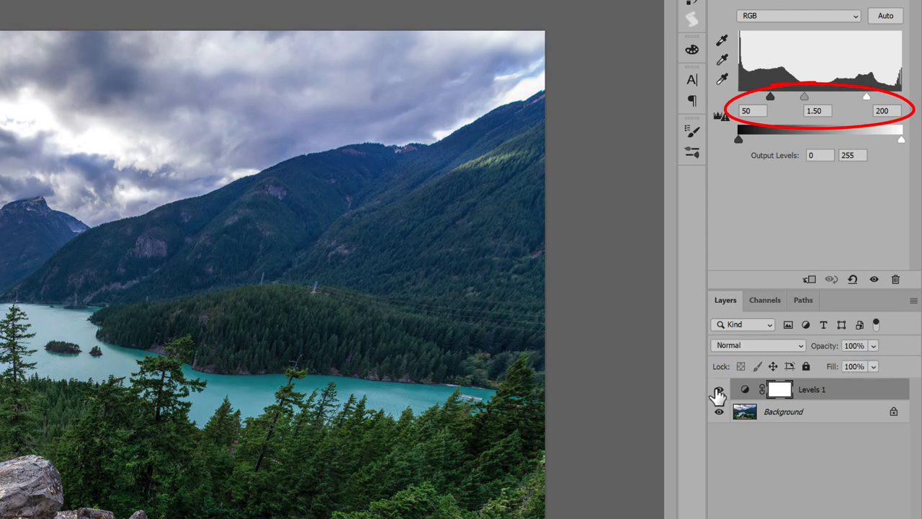
pyautogui.click(719, 389)
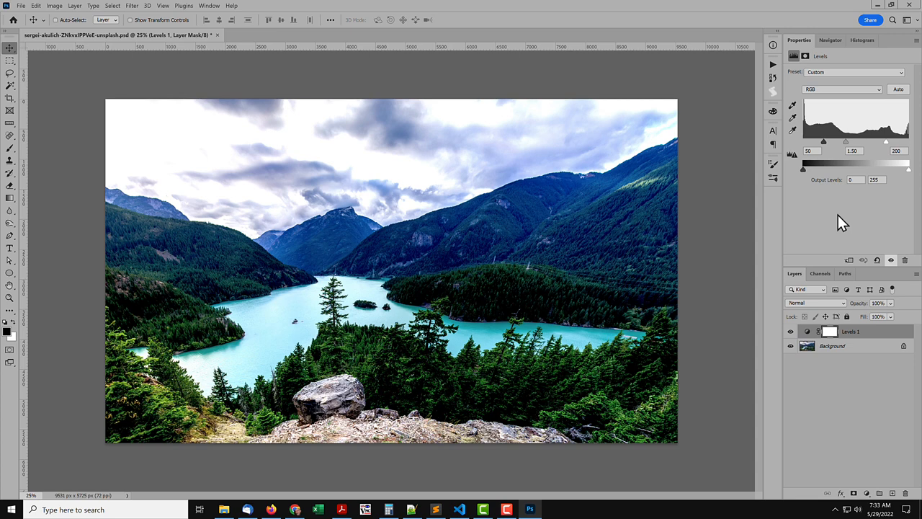
pyautogui.moveTo(683, 364)
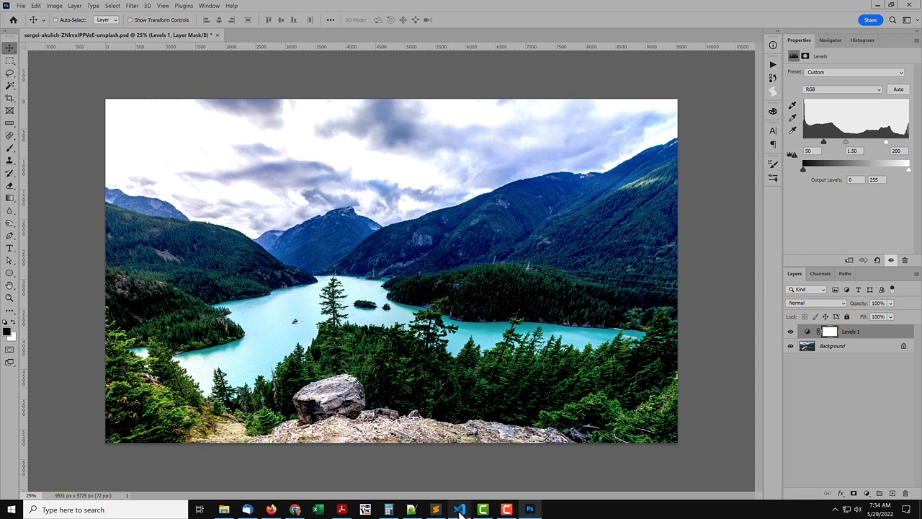
pyautogui.click(459, 509)
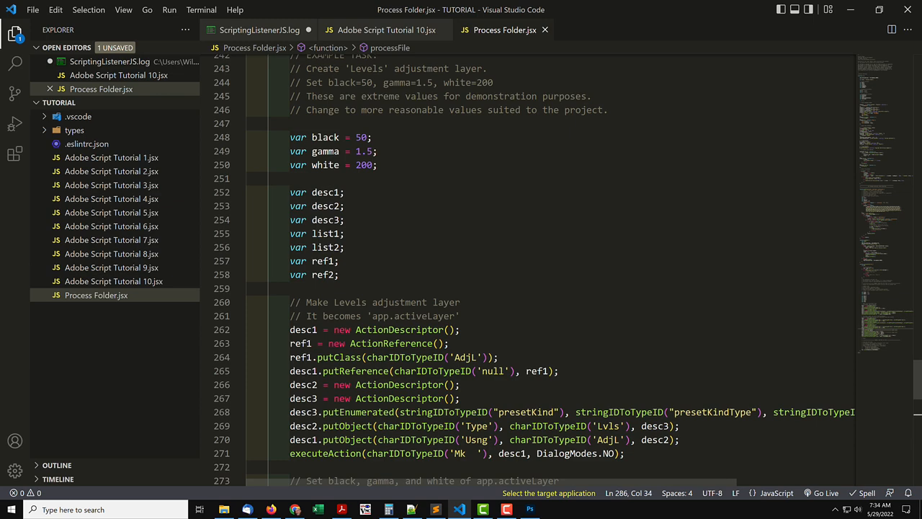
# Scroll through the recorded events in the ScriptingListenerJS.log tab
pyautogui.click(259, 29)
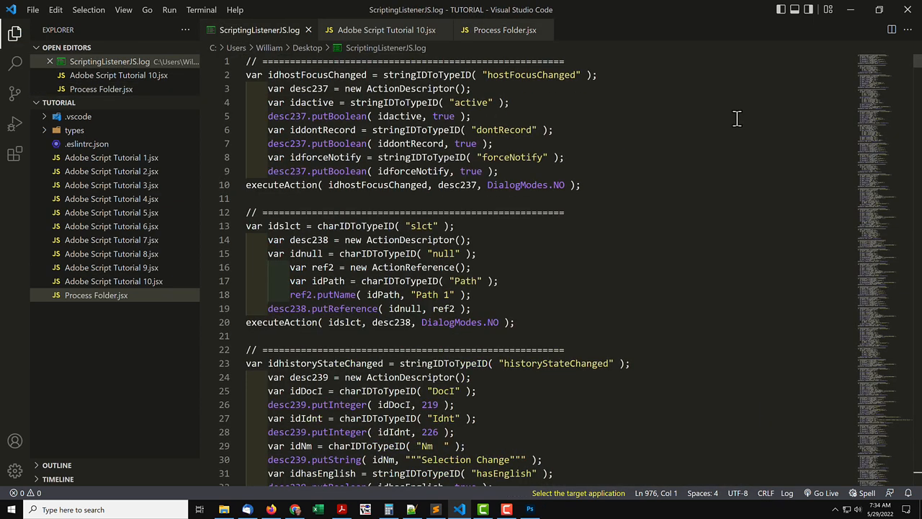
pyautogui.scroll(-3)
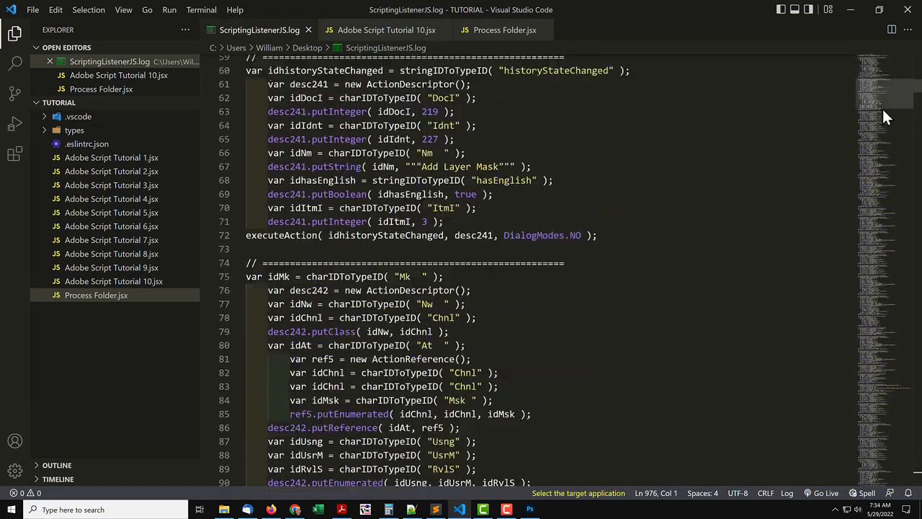
pyautogui.scroll(-3)
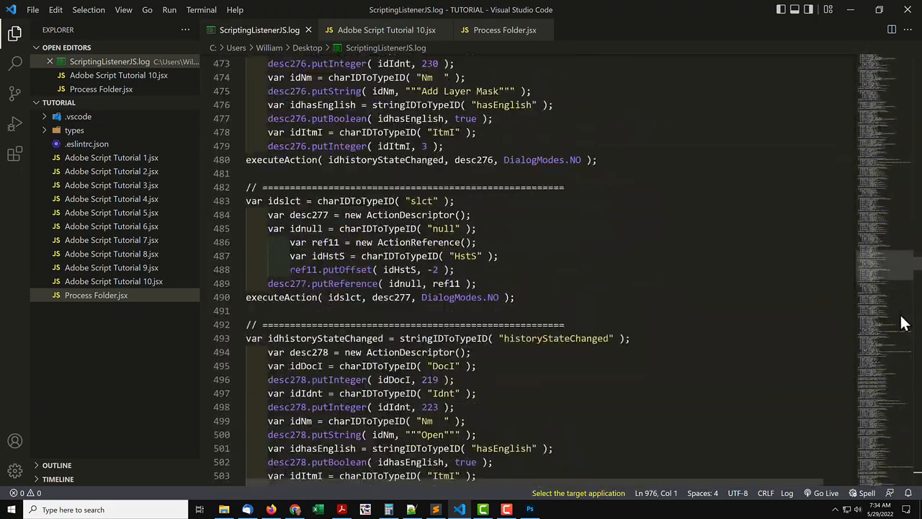
pyautogui.scroll(-3)
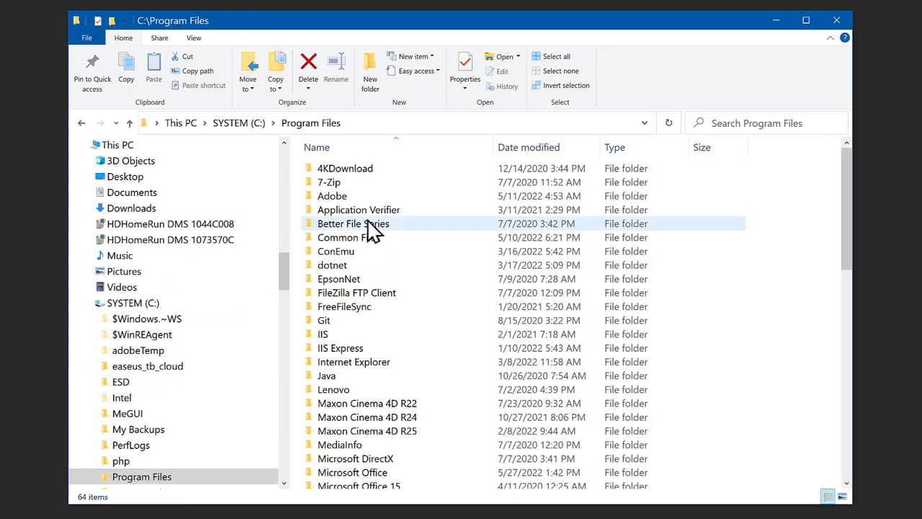
# Move ScriptListener.8li from Adobe Photoshop 2022's Plug-ins into Plug-ins (disabled), granting admin permission
pyautogui.doubleClick(332, 195)
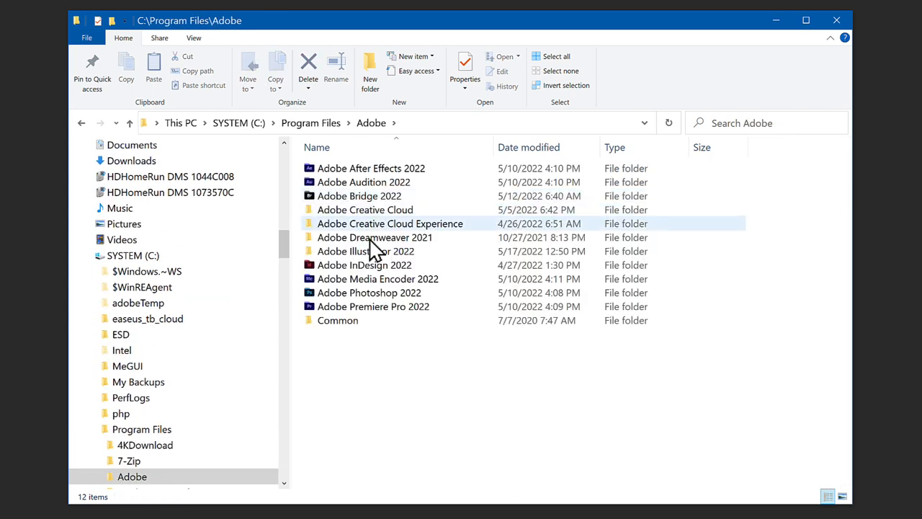
pyautogui.doubleClick(369, 293)
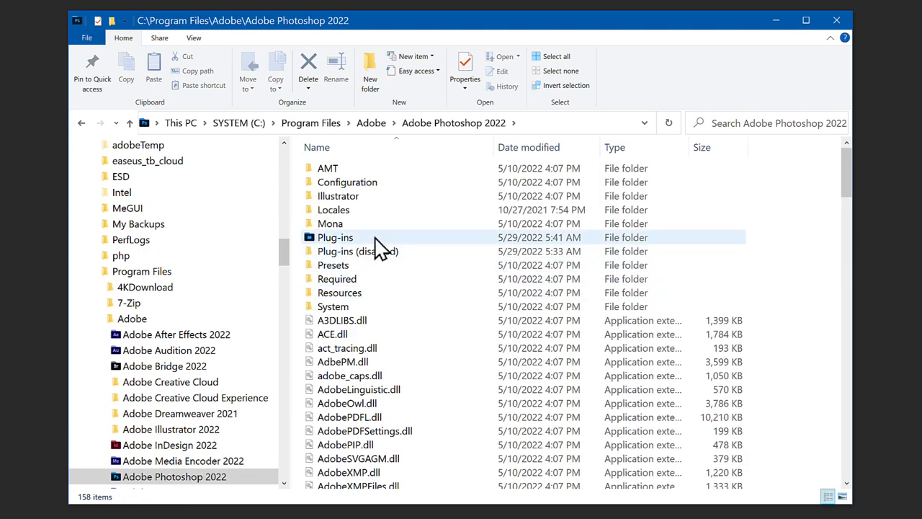
pyautogui.doubleClick(335, 238)
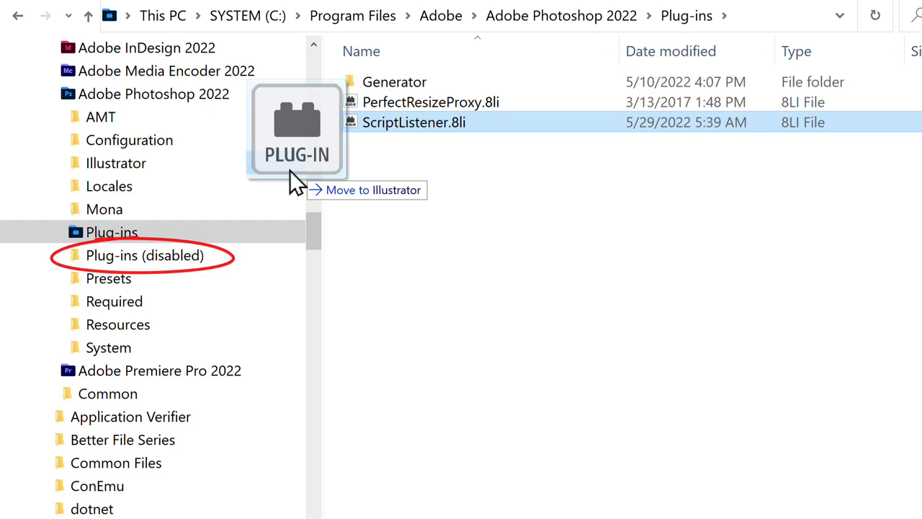
pyautogui.moveTo(297, 130); pyautogui.dragTo(214, 255)
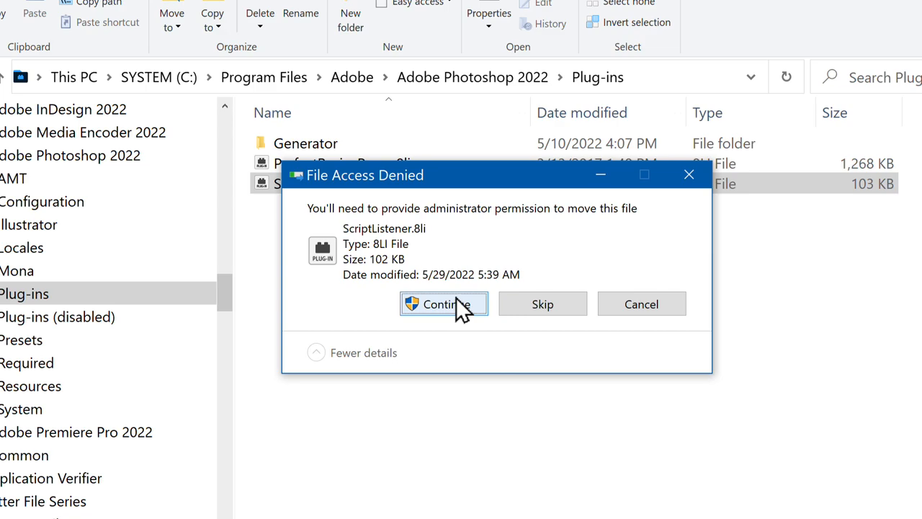
pyautogui.click(443, 303)
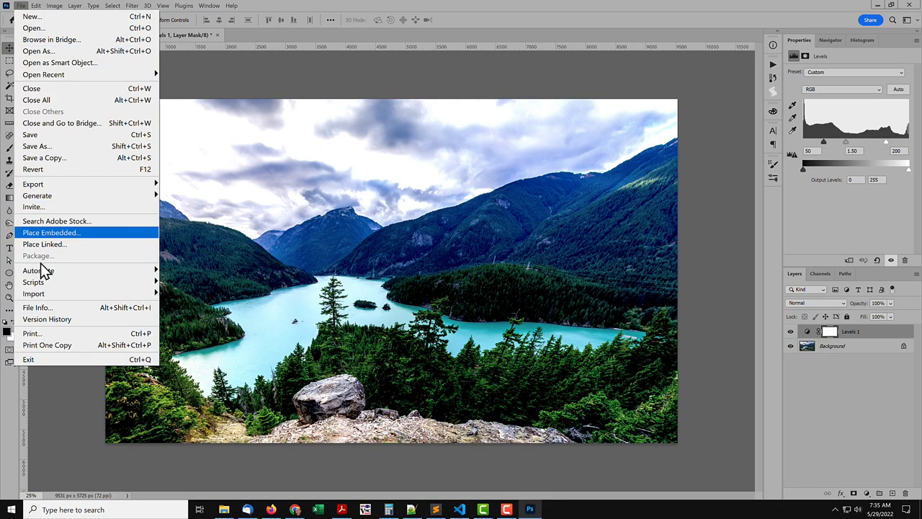
# Exit Photoshop, declining to save changes to the lake photo
pyautogui.click(28, 359)
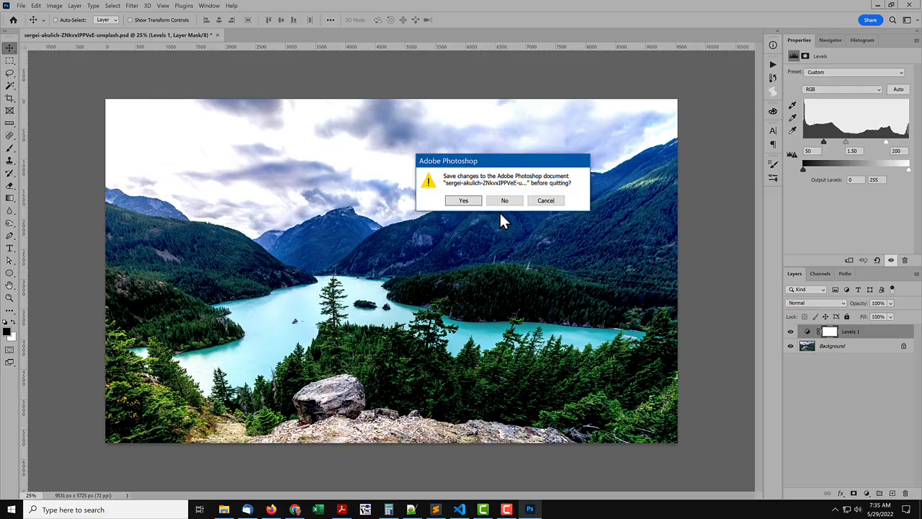
pyautogui.click(504, 200)
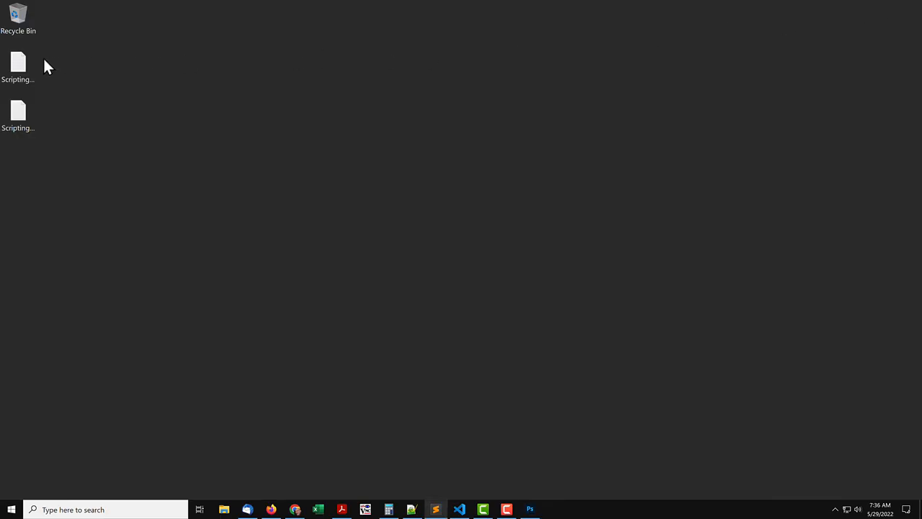